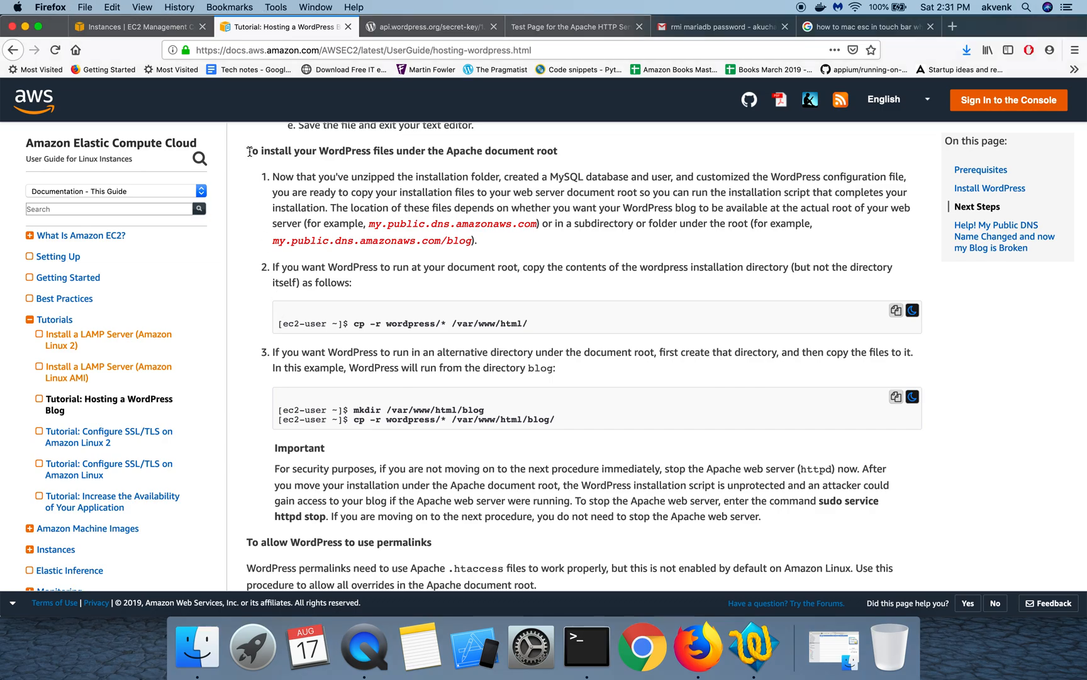
pyautogui.moveTo(436, 147)
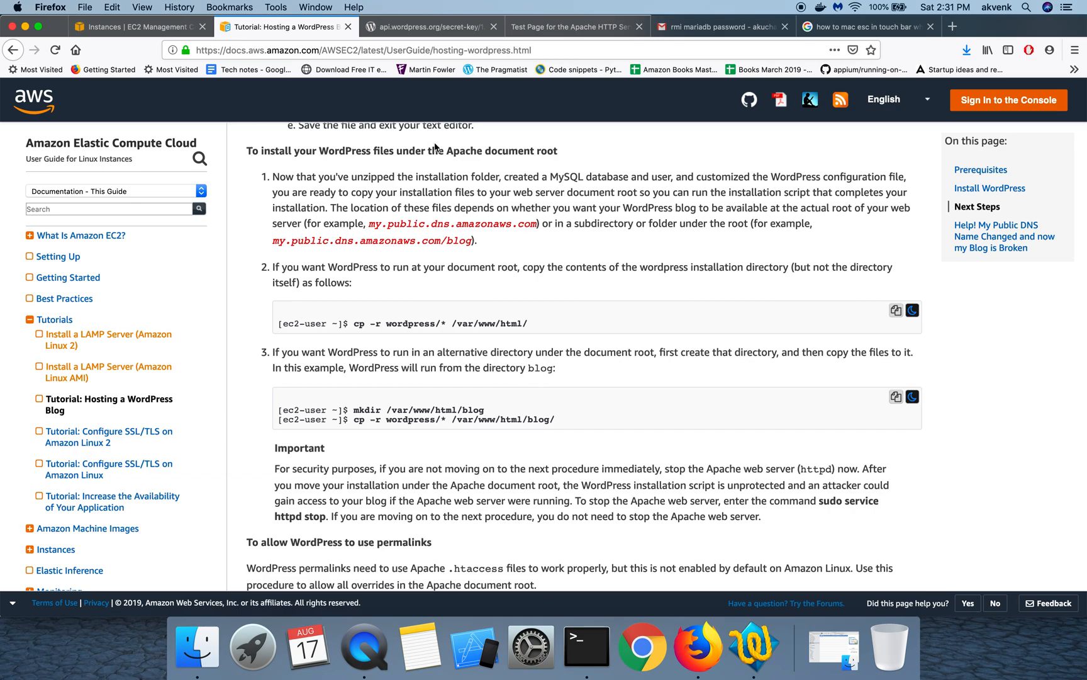
pyautogui.moveTo(495, 347)
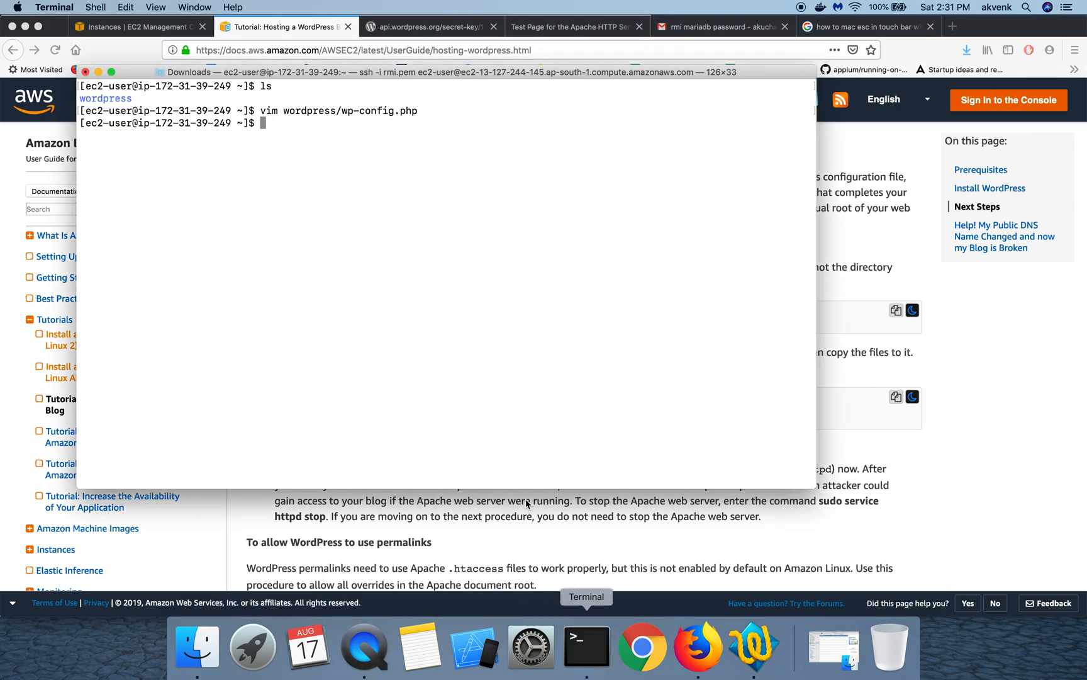
# Copy the WordPress files into /var/www/html/ with cp -r wordpress/* /var/www/html/
pyautogui.press('Return')
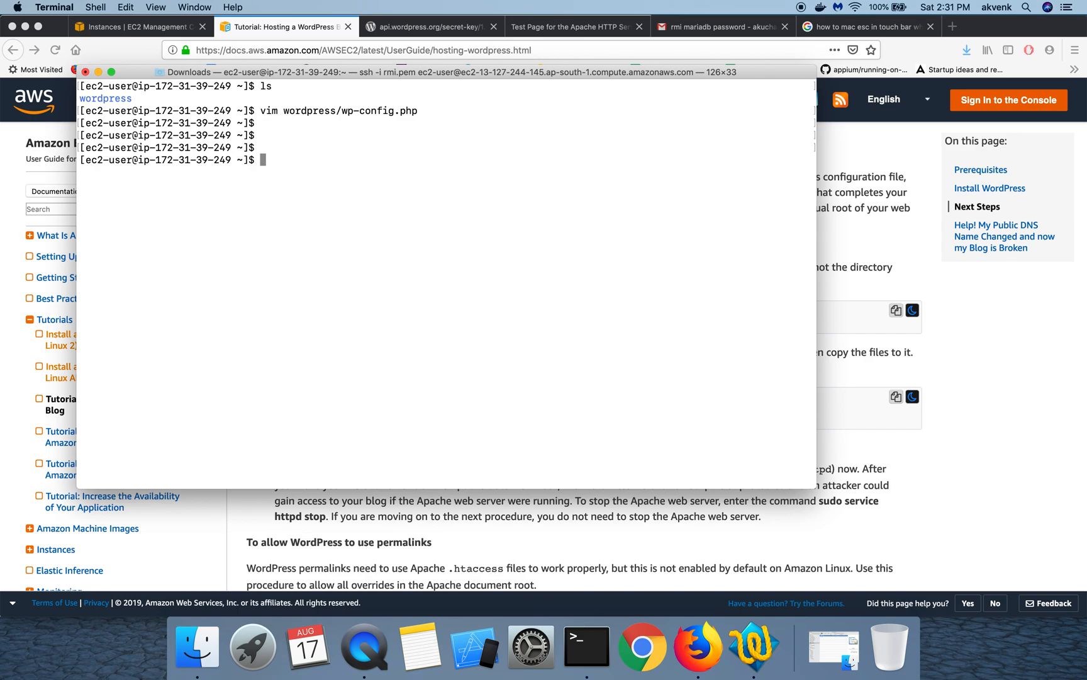
pyautogui.write('cp -r wordpress/* /var/www/html/')
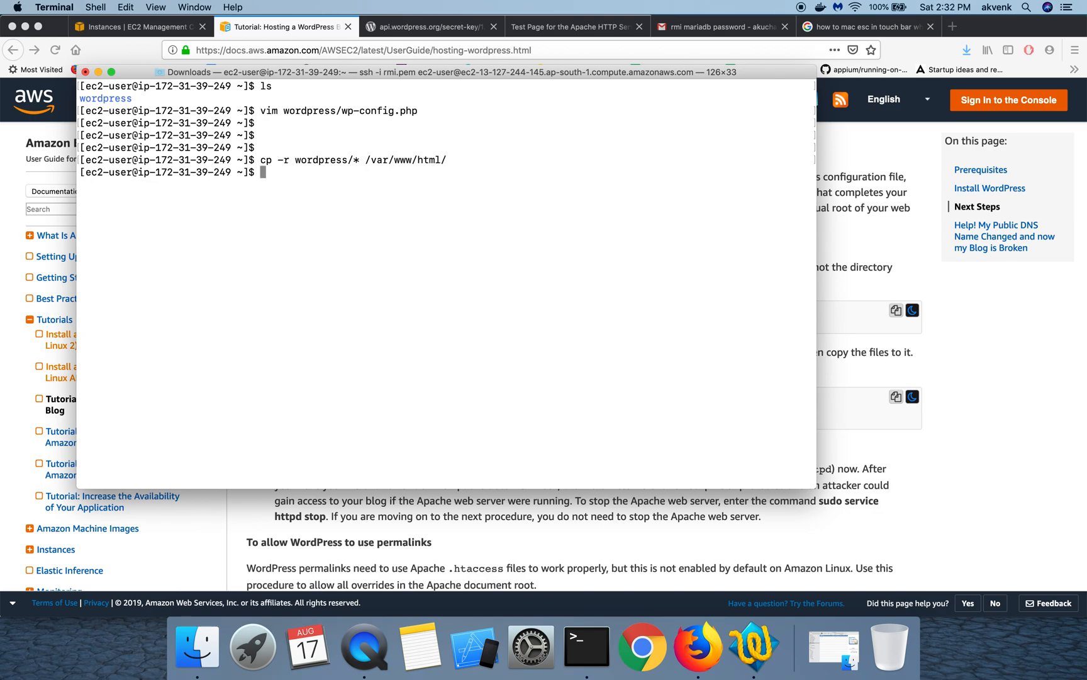
pyautogui.write('cd v')
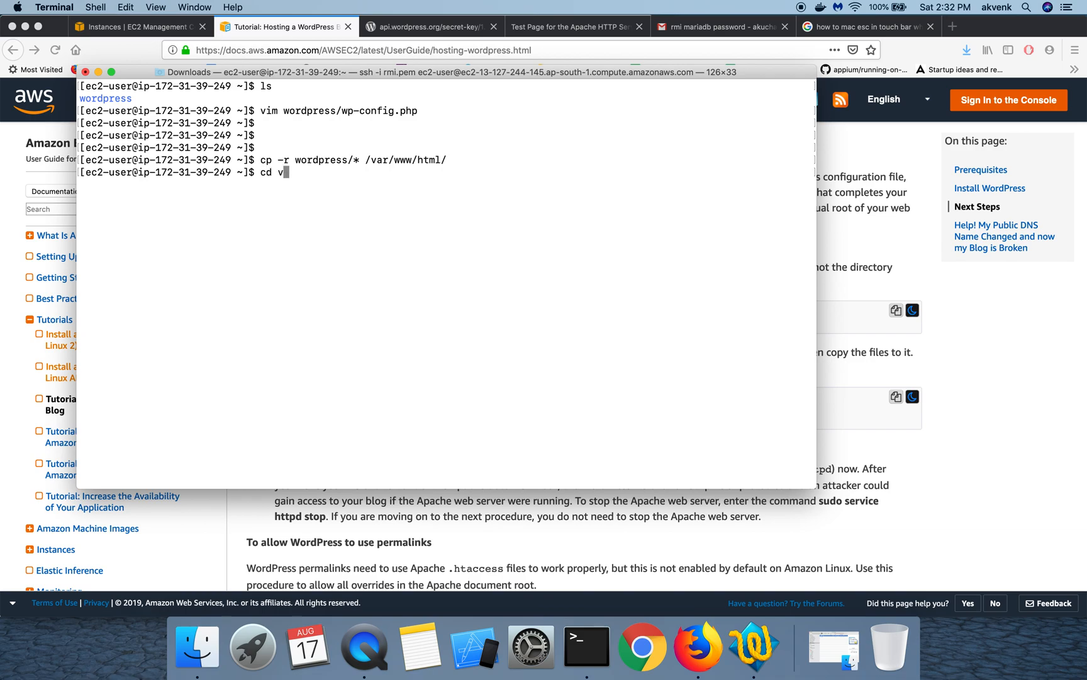
pyautogui.write('/var/w')
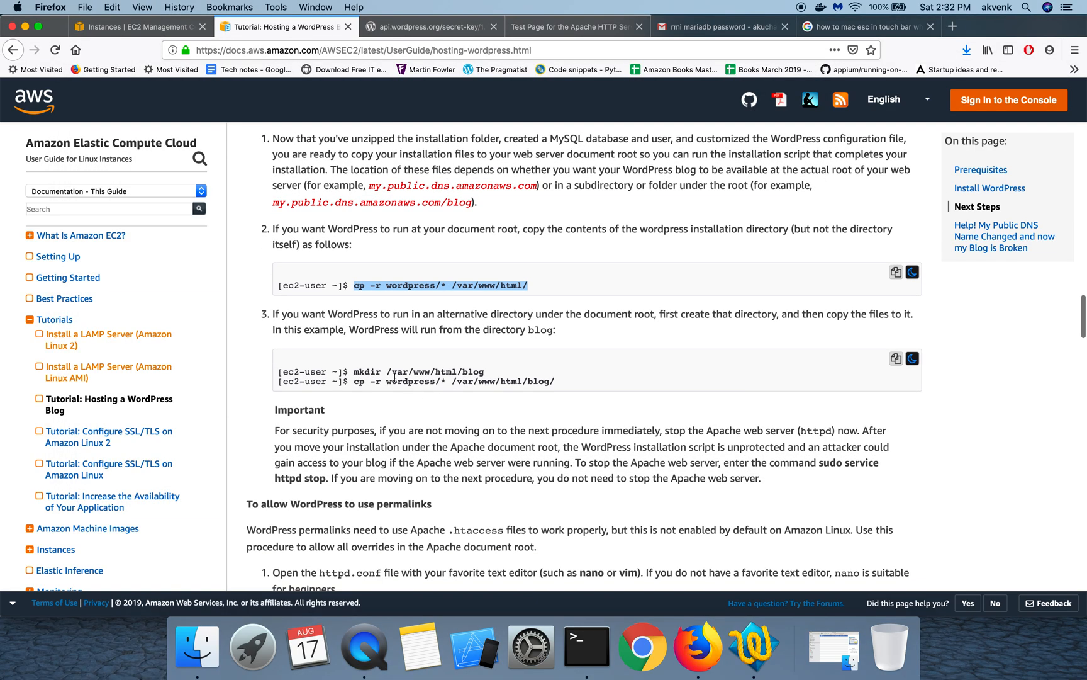
# Scroll the AWS tutorial down to the 'To allow WordPress to use permalinks' section
pyautogui.scroll(-3)
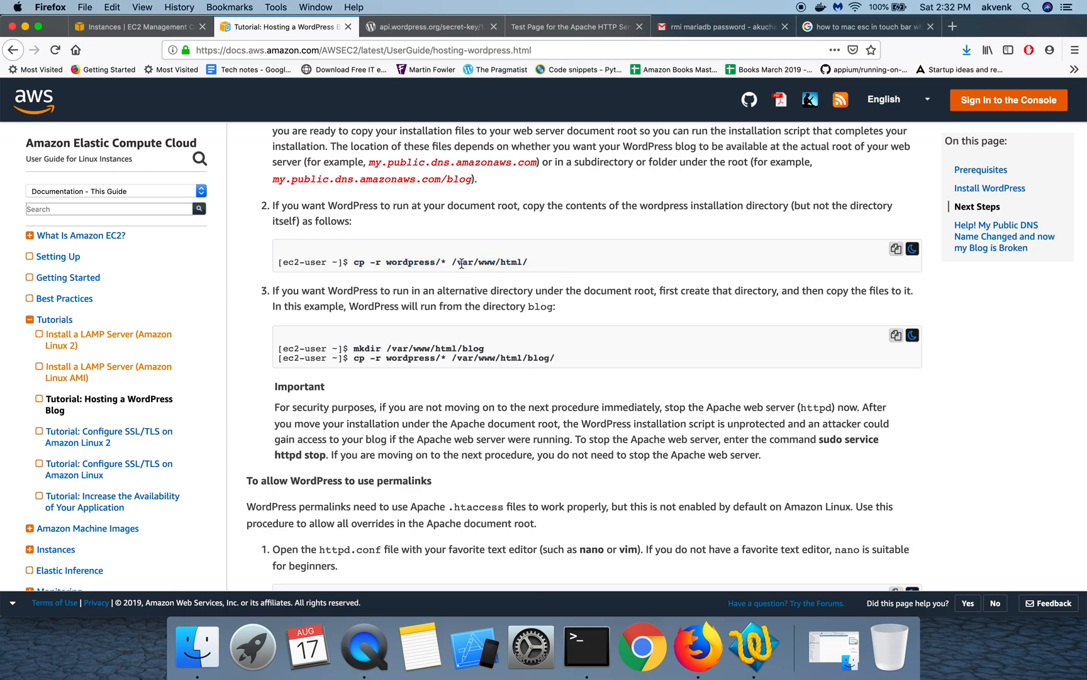
pyautogui.doubleClick(491, 263)
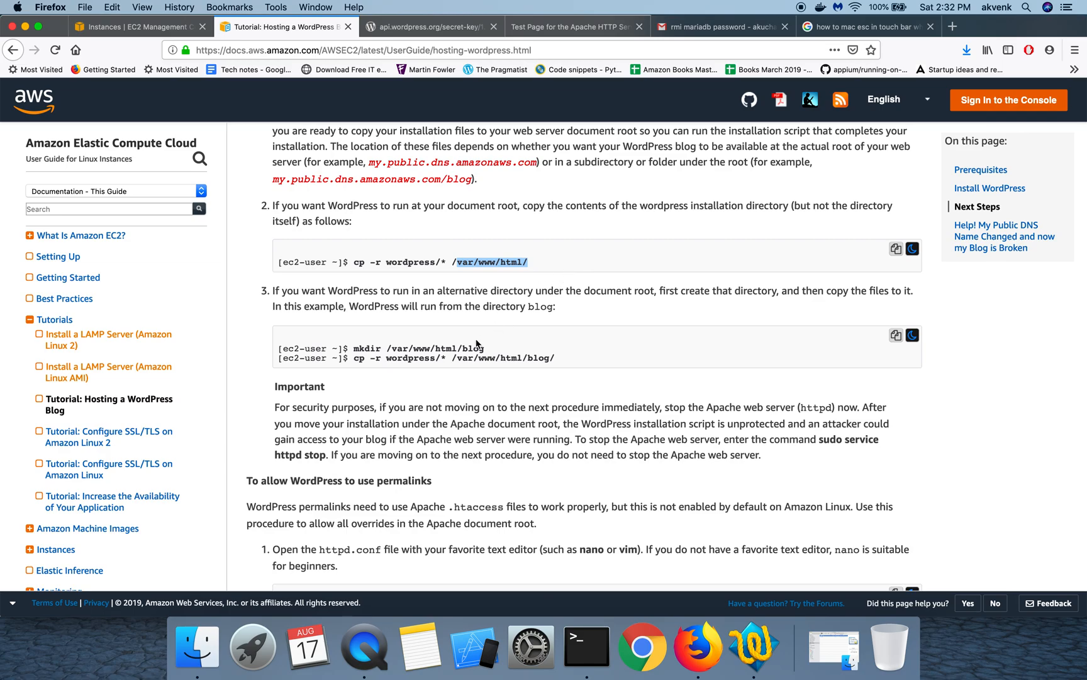
pyautogui.doubleClick(471, 348)
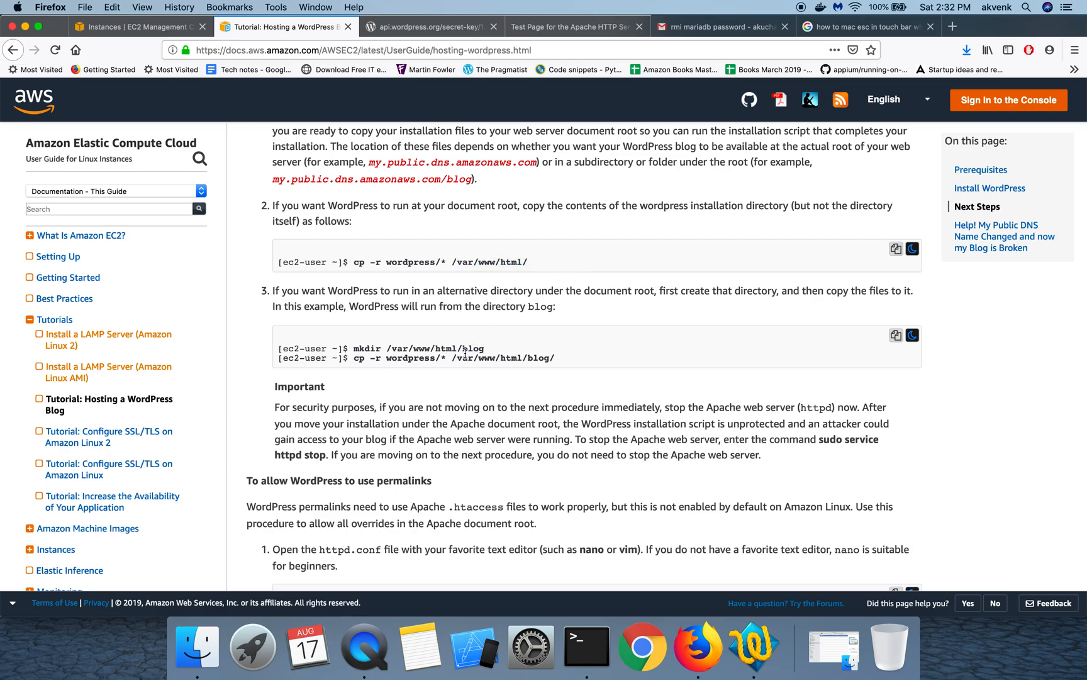
pyautogui.moveTo(403, 442)
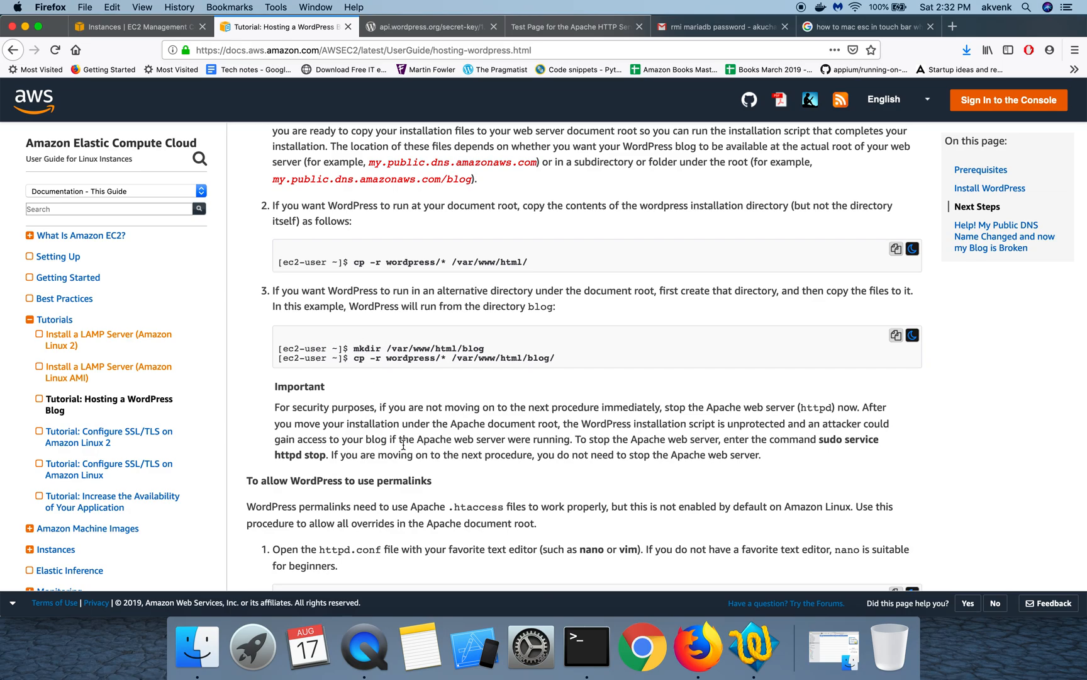
pyautogui.scroll(-3)
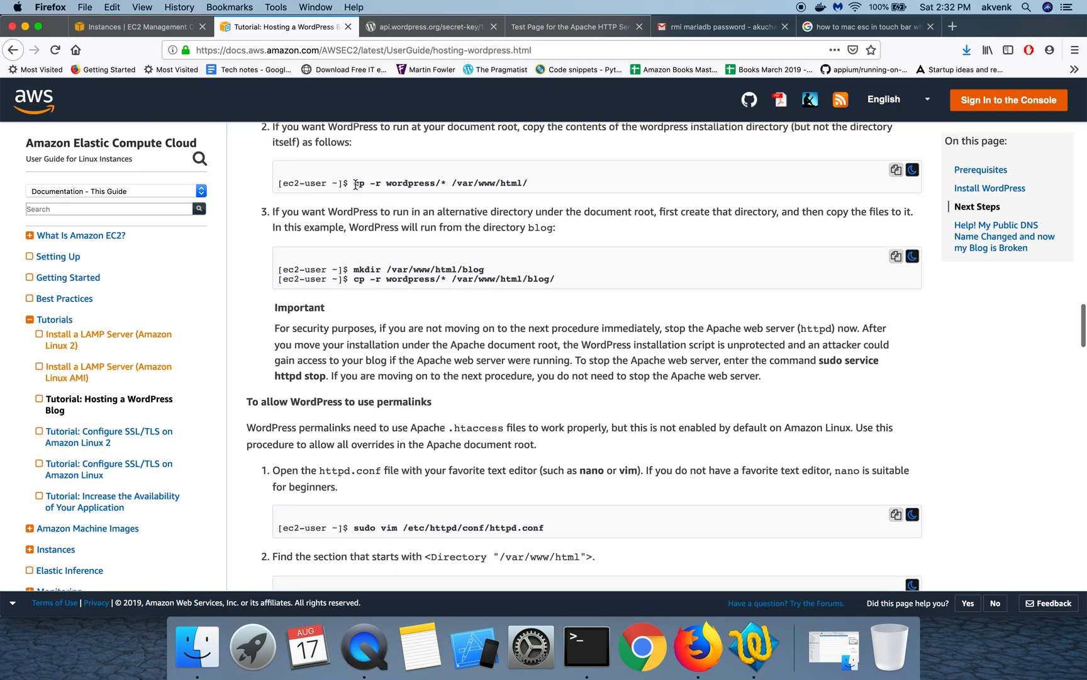
pyautogui.scroll(-3)
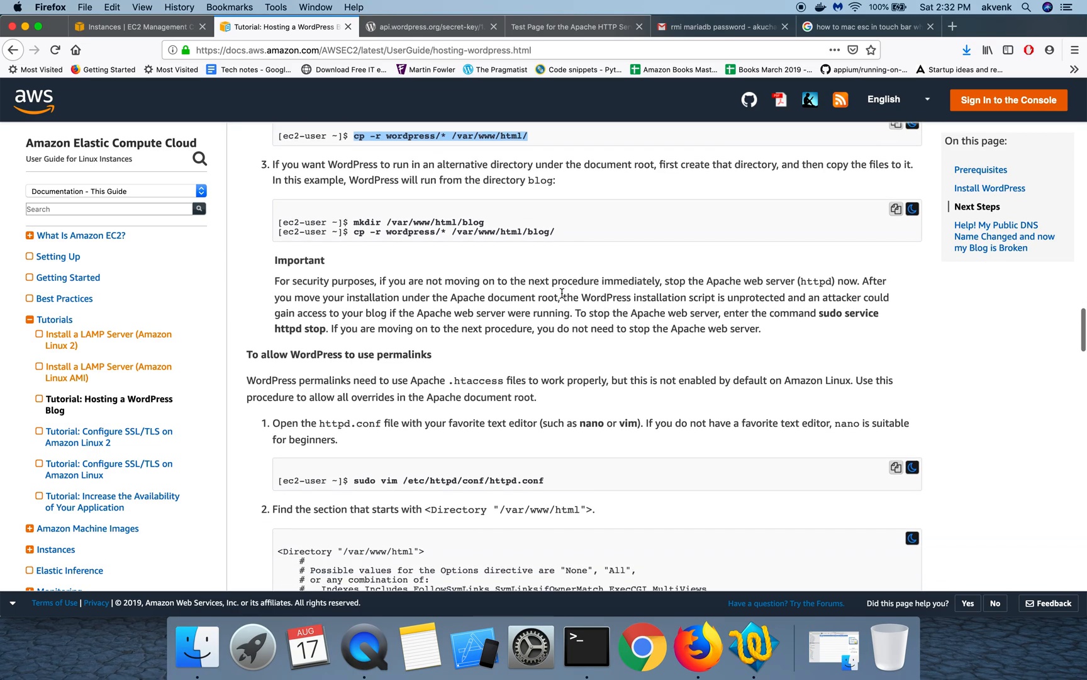
pyautogui.scroll(-3)
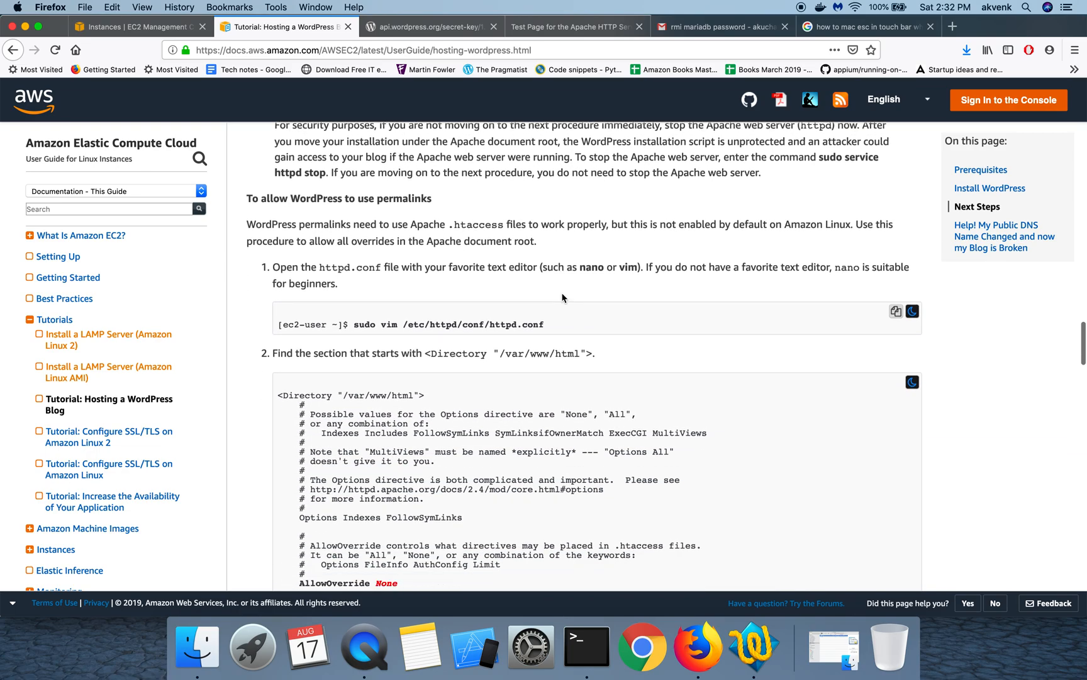
pyautogui.moveTo(272, 189)
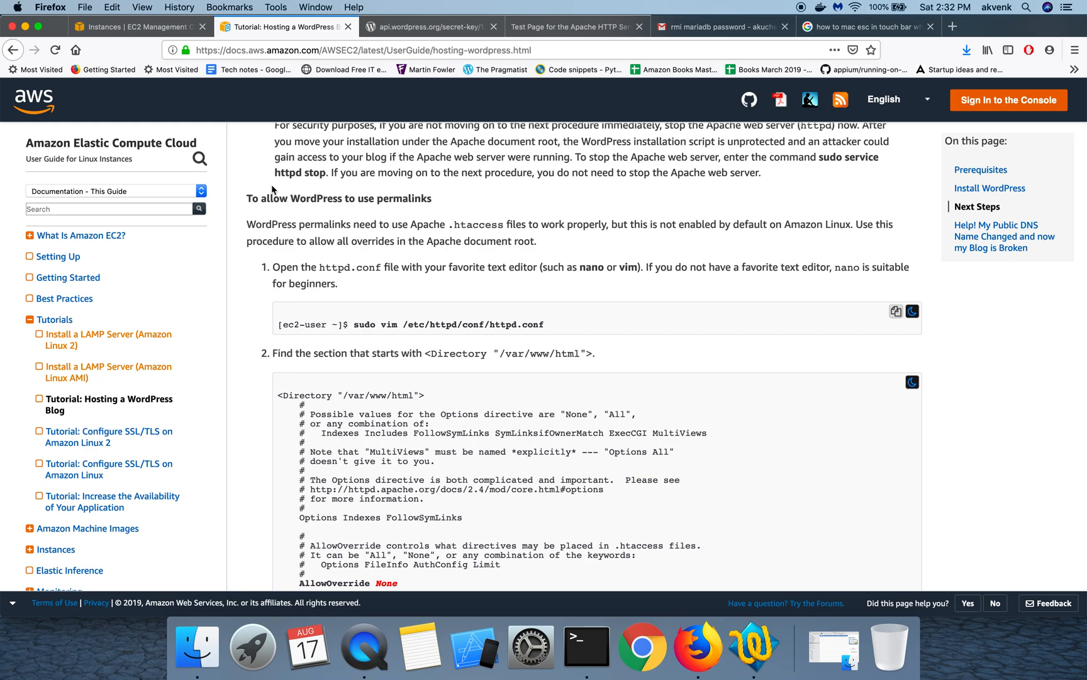
pyautogui.moveTo(370, 265)
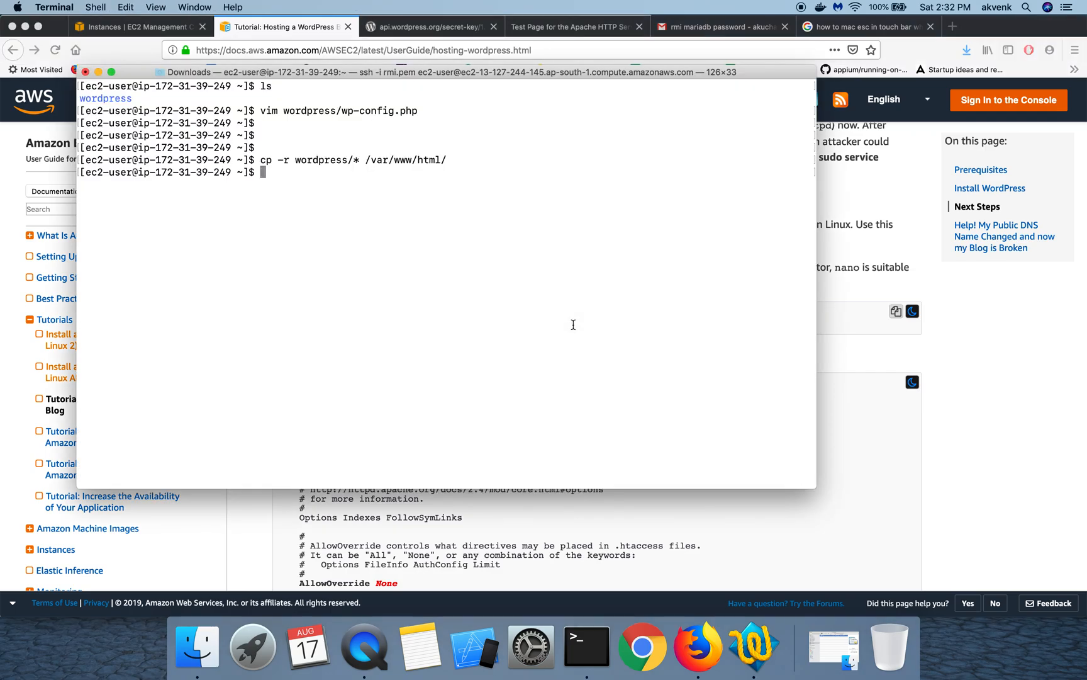
pyautogui.moveTo(471, 345)
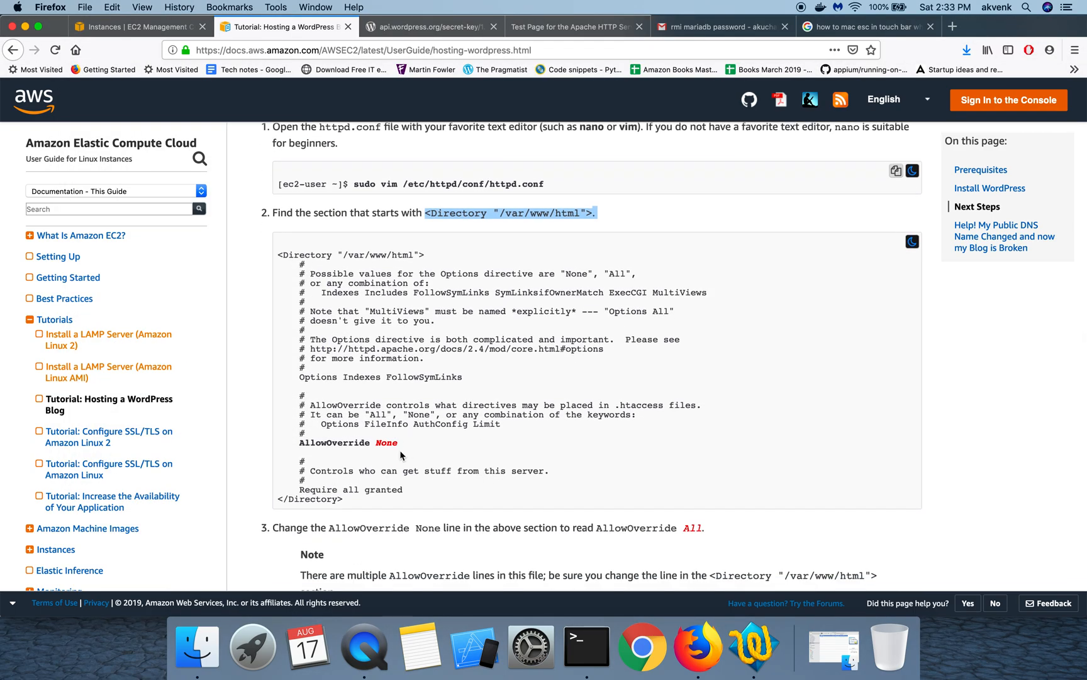
# Scroll to step 3 and highlight the note about changing AllowOverride None to All
pyautogui.scroll(-3)
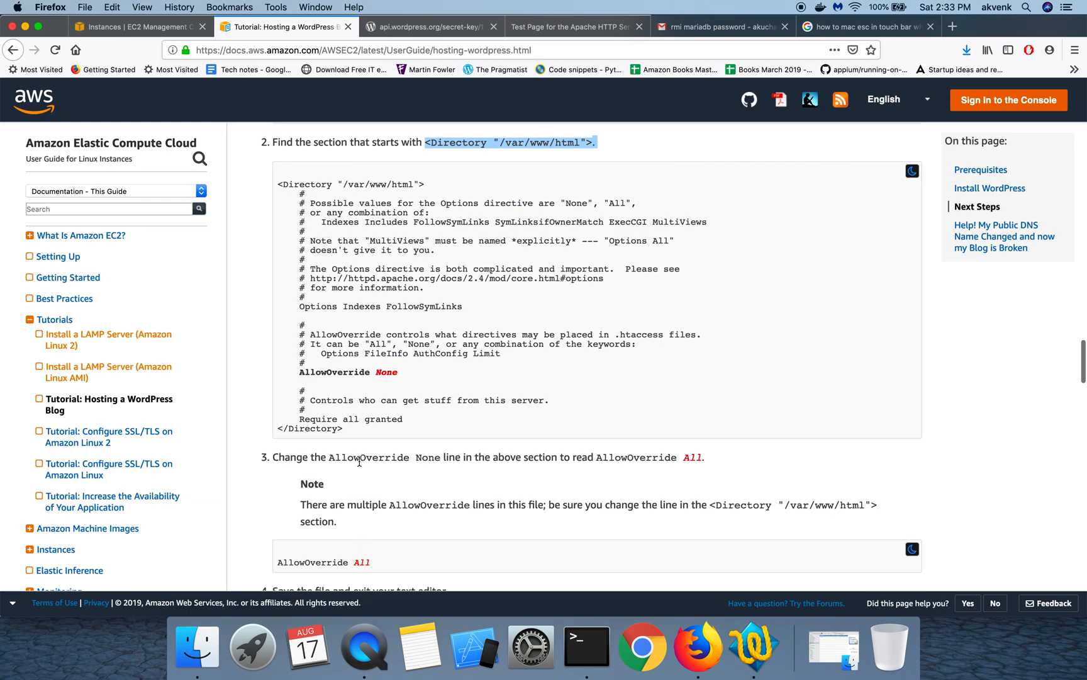
pyautogui.scroll(-3)
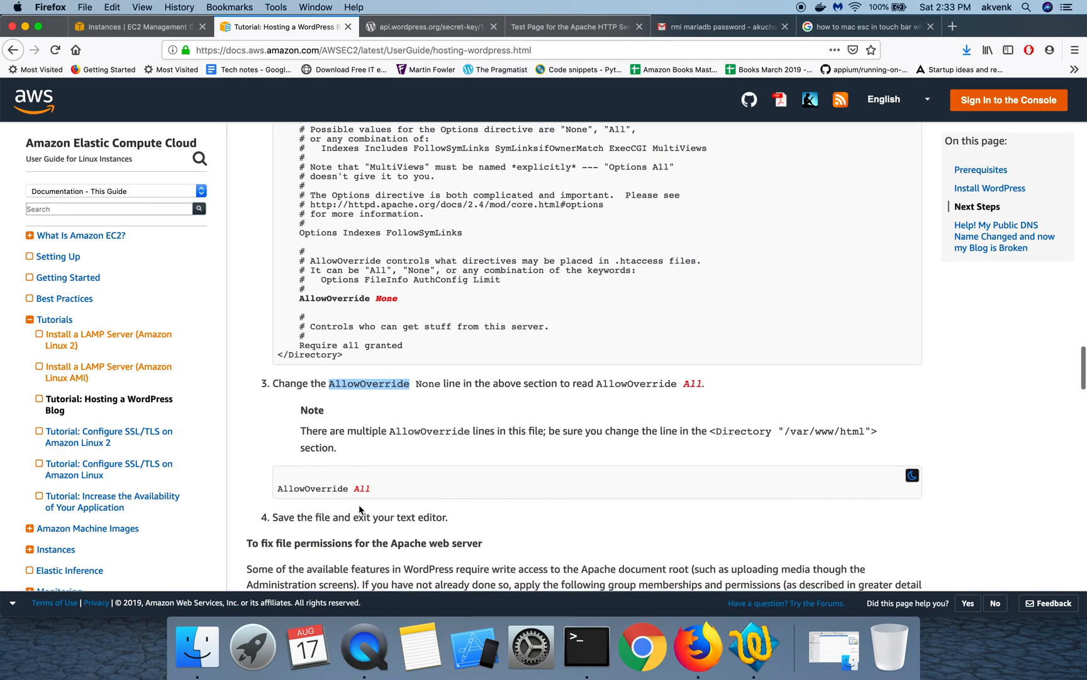
pyautogui.scroll(3)
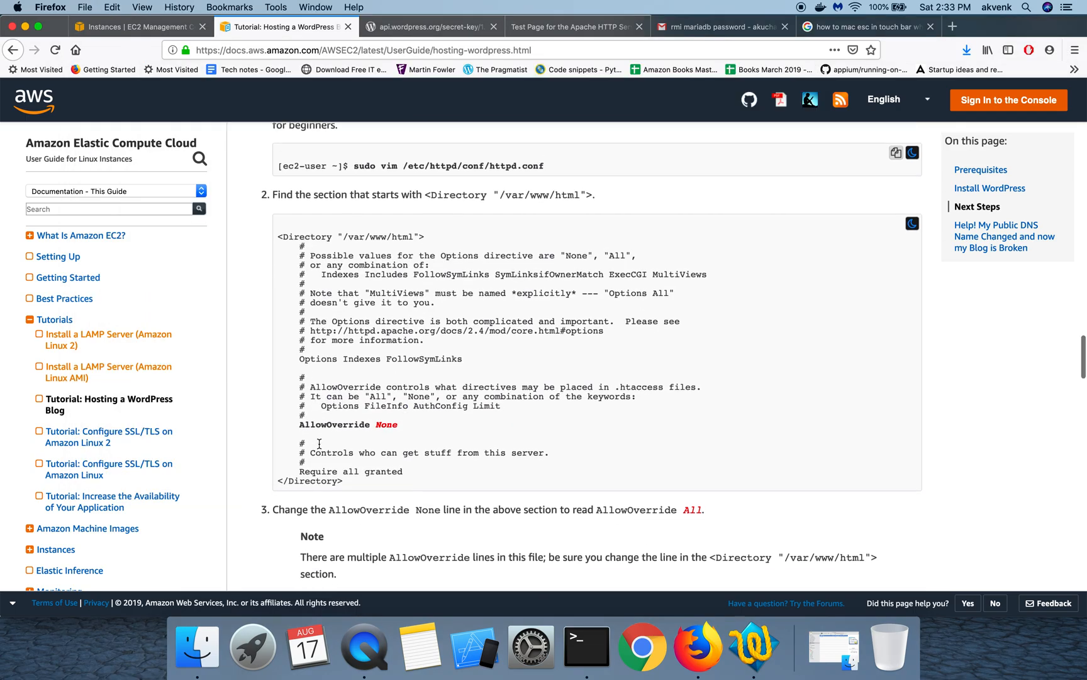
pyautogui.scroll(-3)
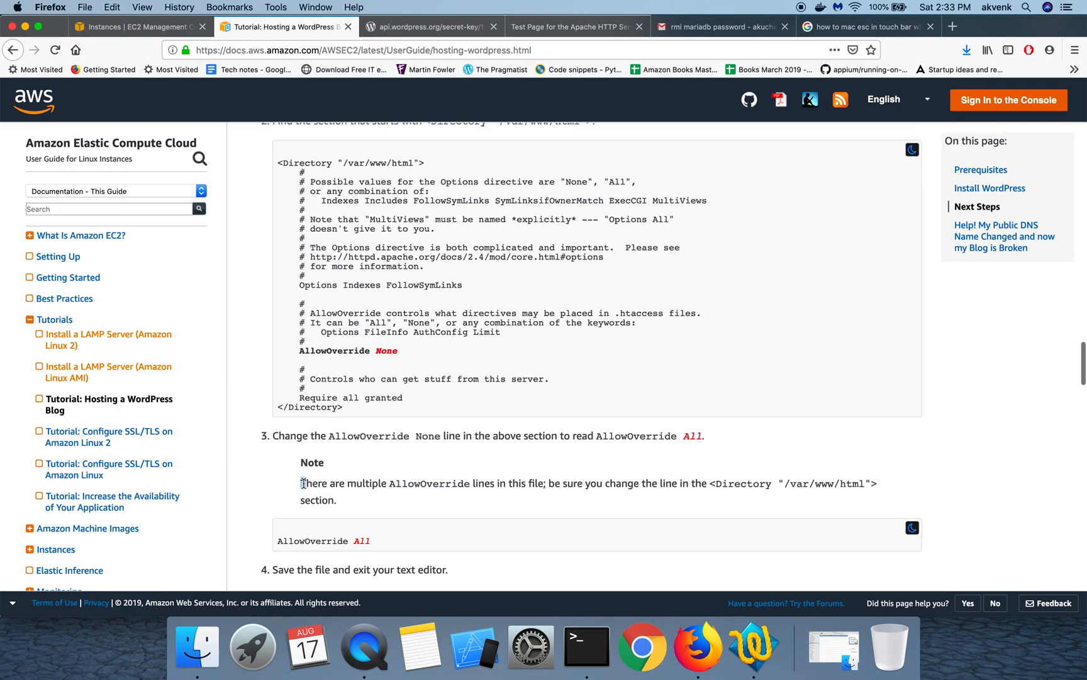
pyautogui.moveTo(302, 483); pyautogui.dragTo(560, 482)
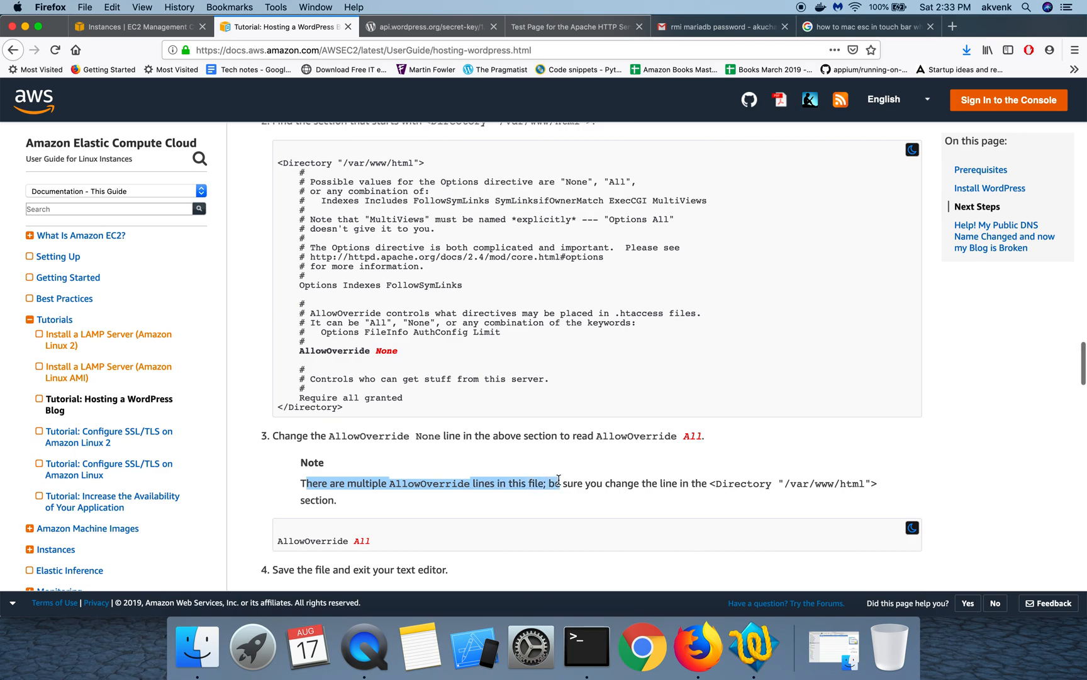
pyautogui.moveTo(558, 484); pyautogui.dragTo(836, 484)
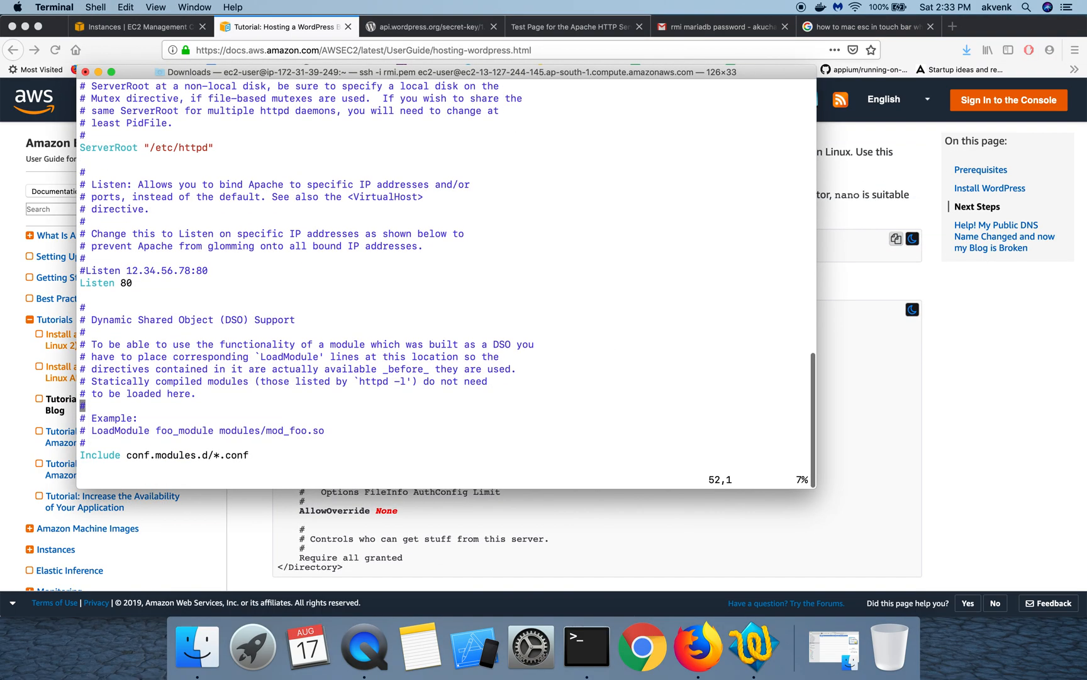
# Scroll httpd.conf in vim to the <Directory "/var/www/html"> block showing AllowOverride None
pyautogui.scroll(-3)
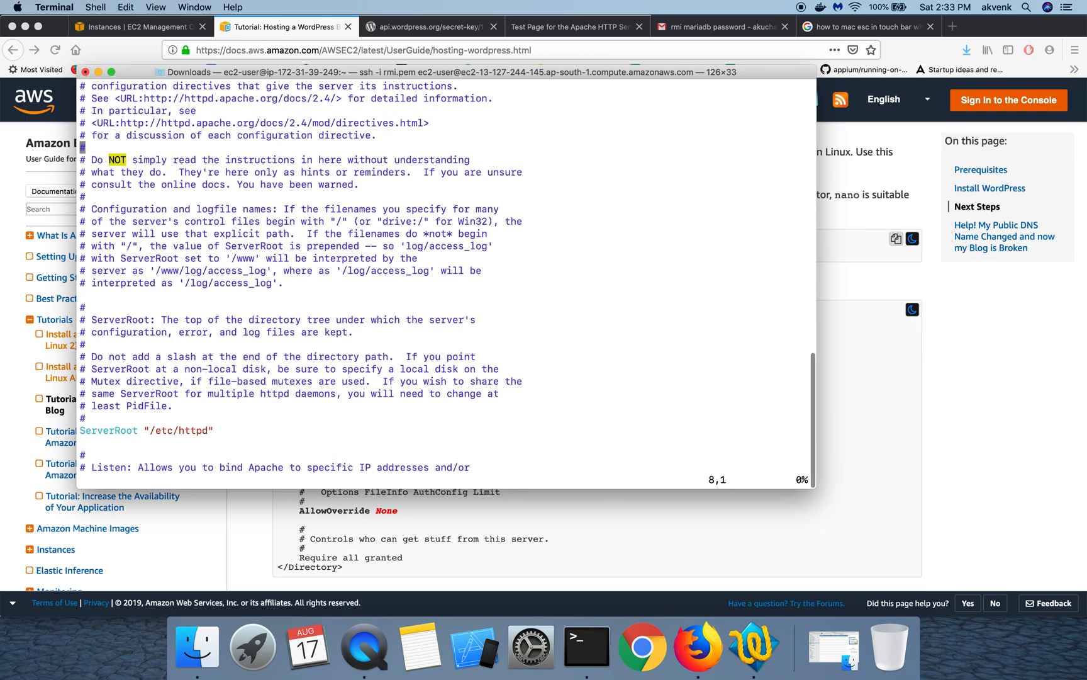
pyautogui.scroll(-3)
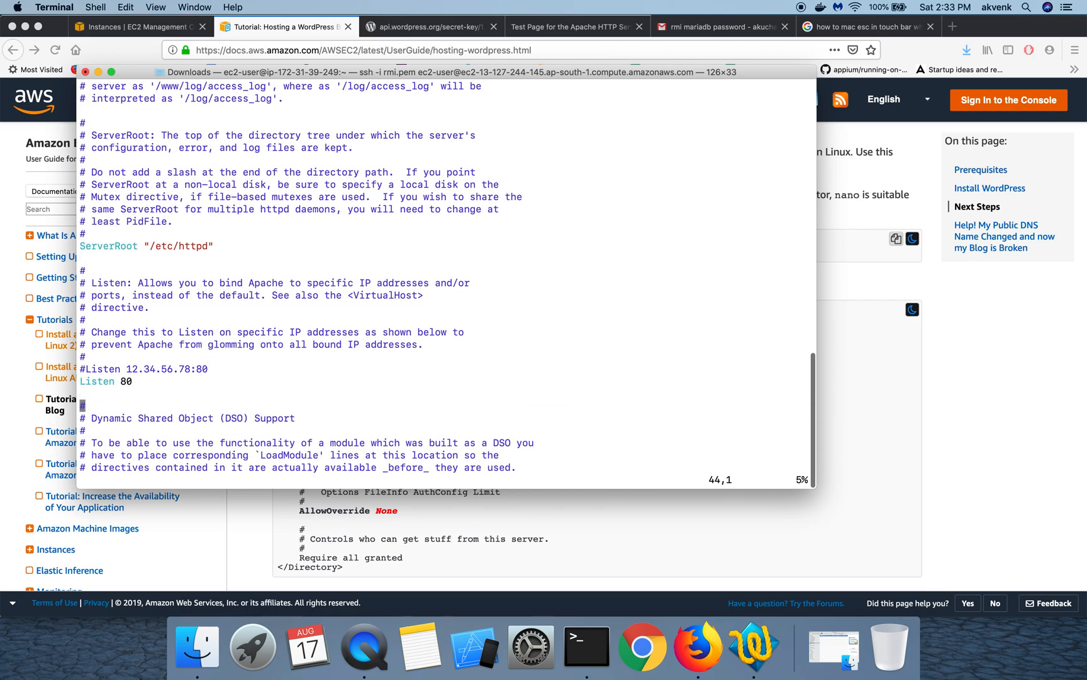
pyautogui.scroll(-3)
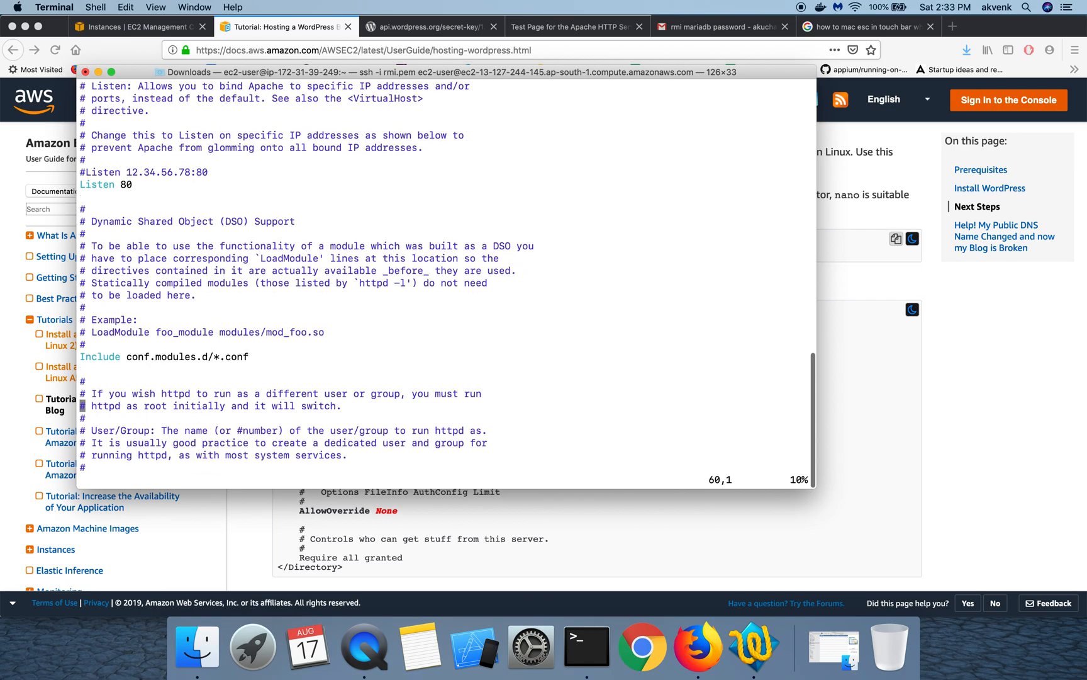
pyautogui.scroll(-3)
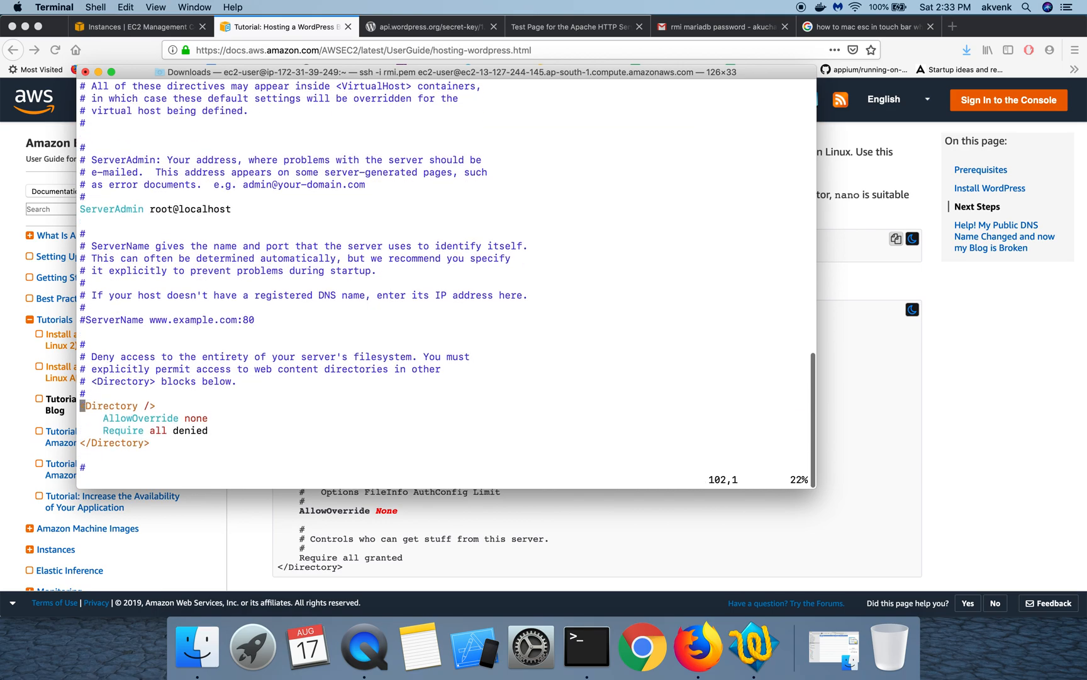
pyautogui.scroll(-3)
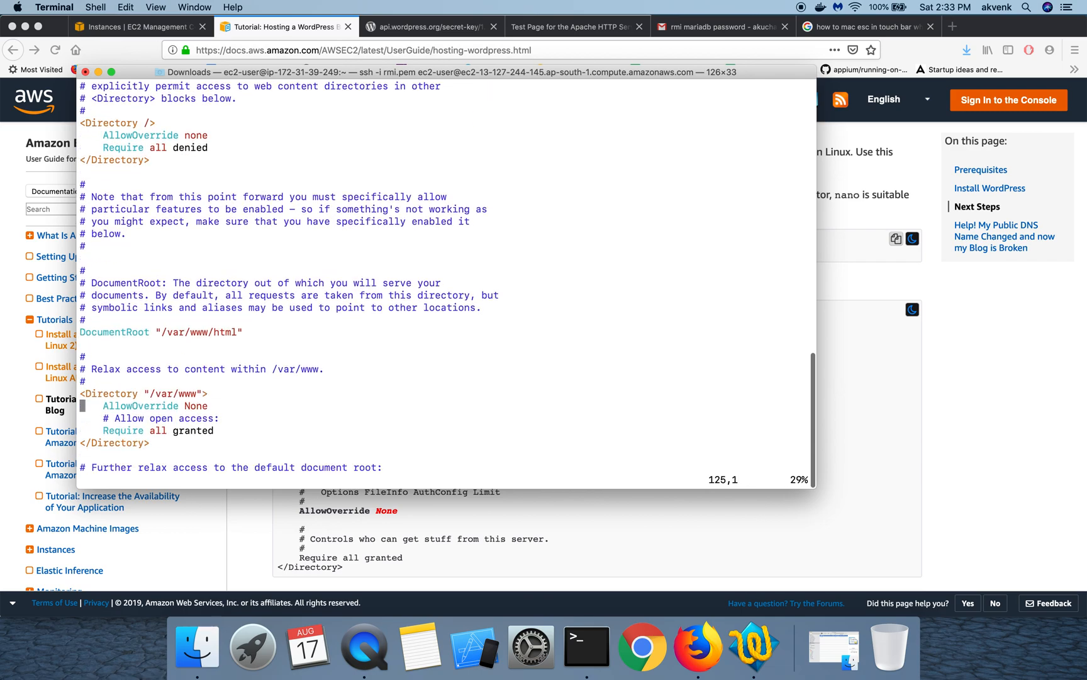
pyautogui.scroll(-3)
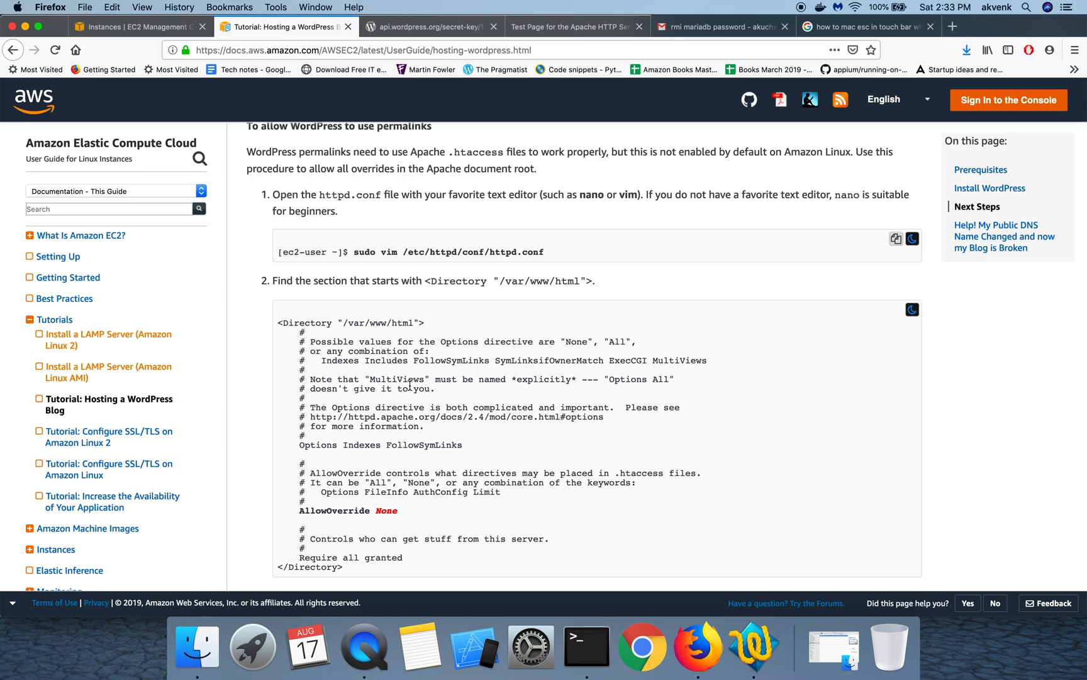
pyautogui.scroll(-3)
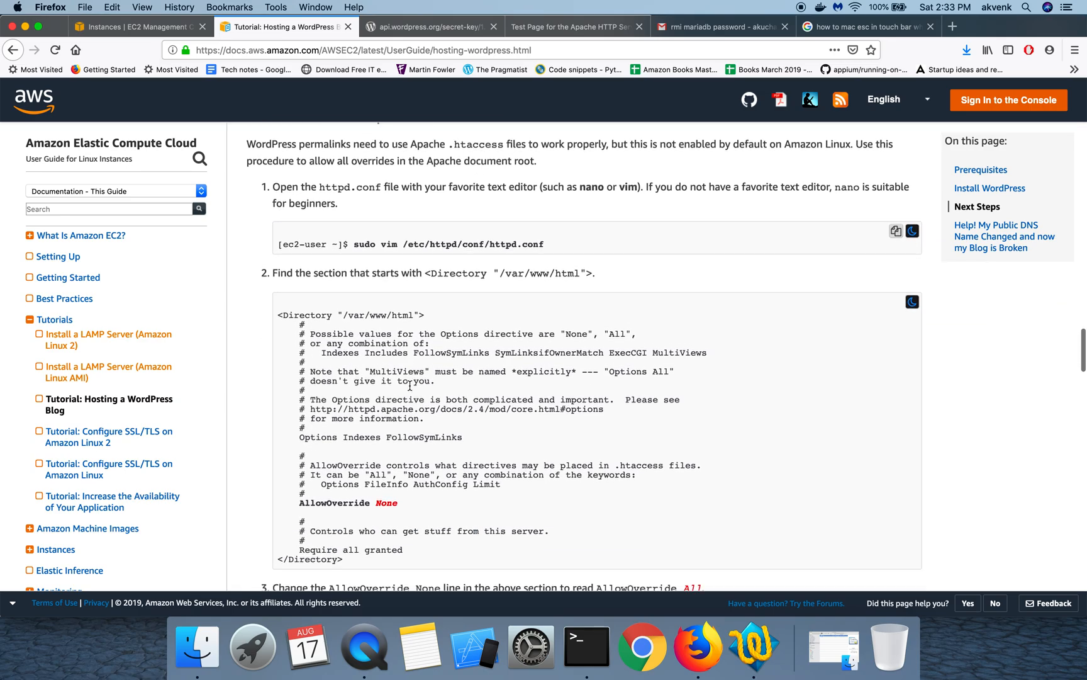
pyautogui.scroll(-3)
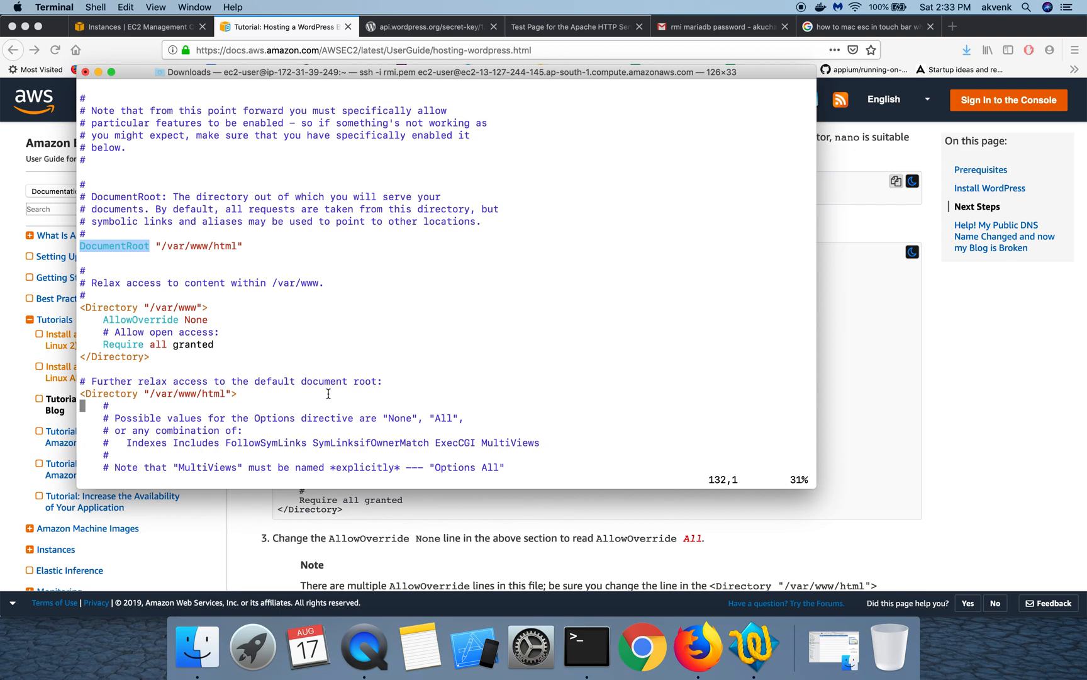
pyautogui.scroll(-3)
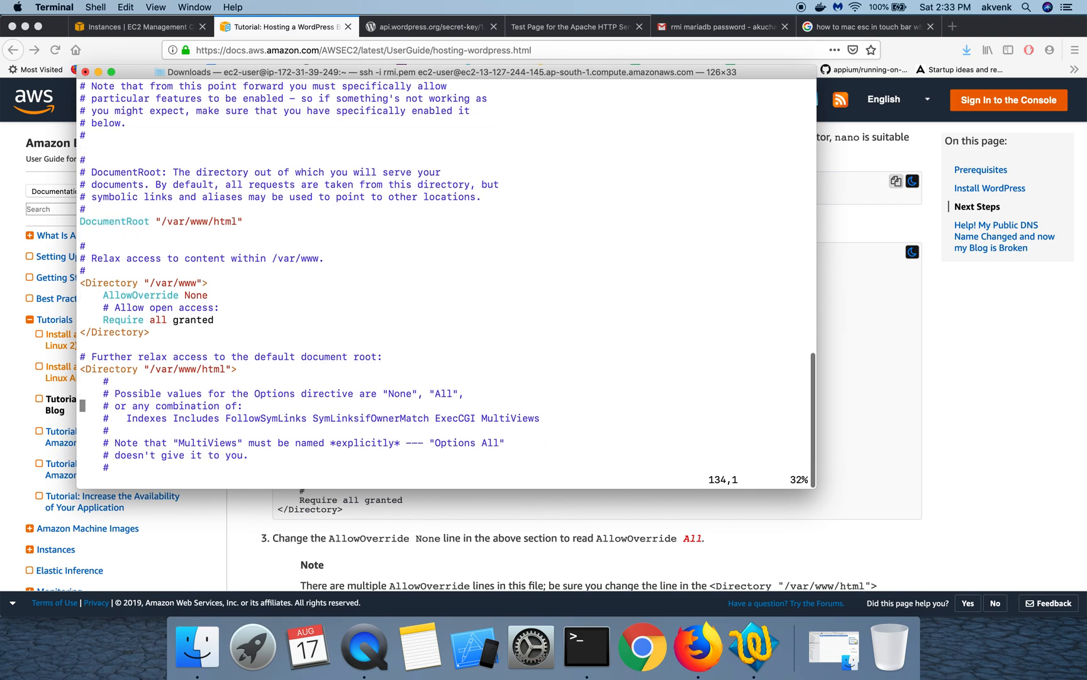
pyautogui.scroll(-3)
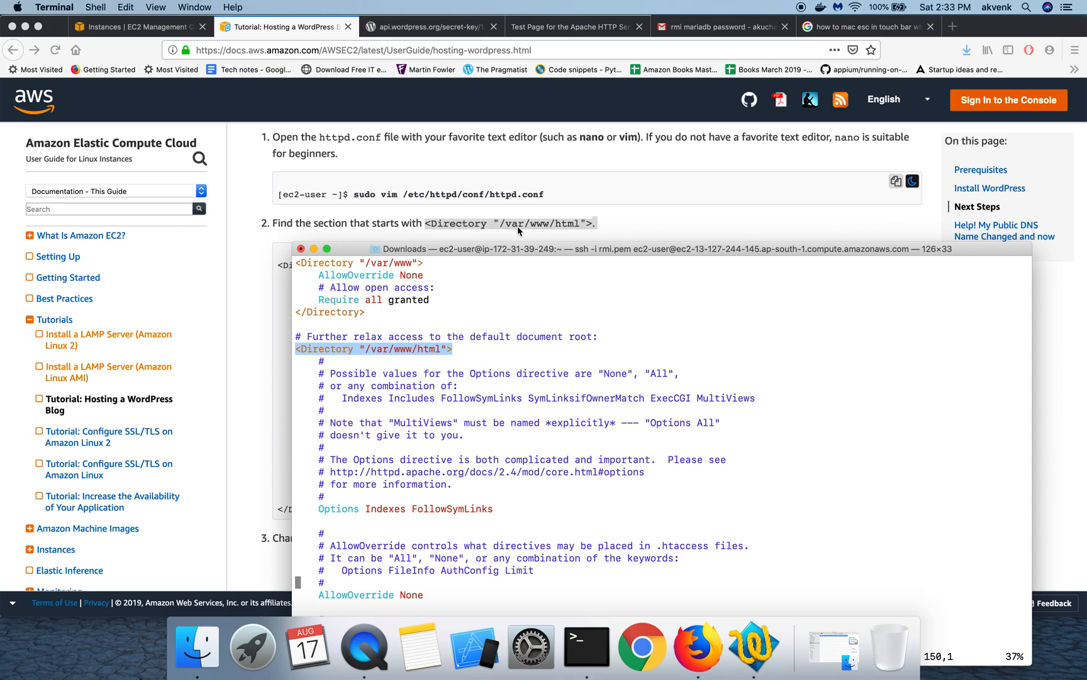
pyautogui.moveTo(570, 232)
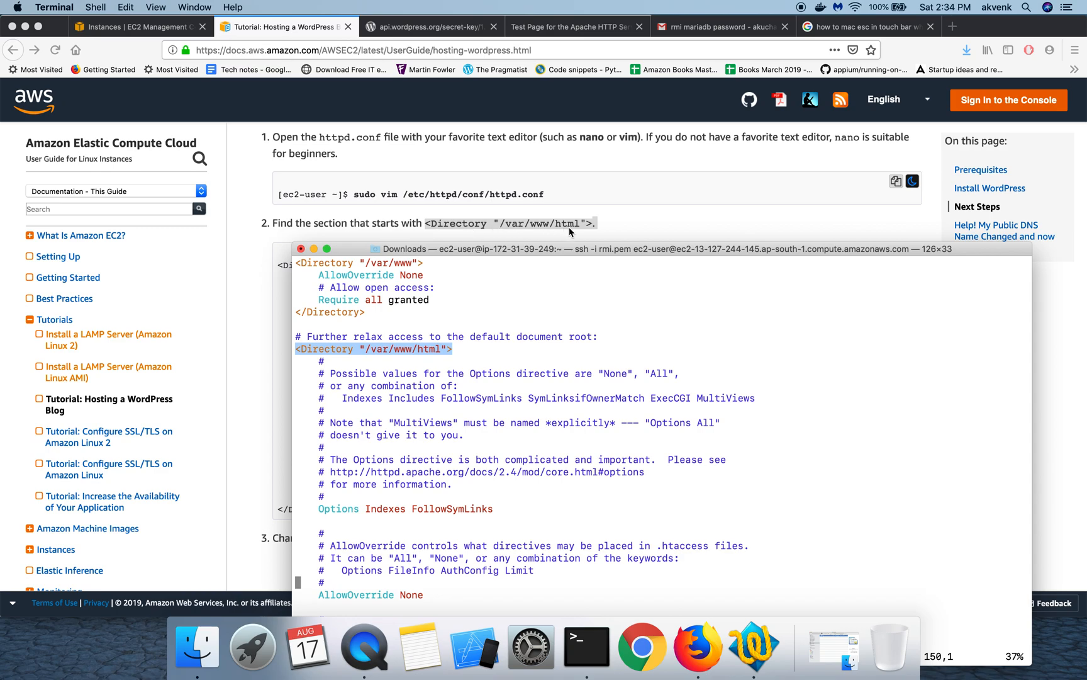
pyautogui.moveTo(524, 222)
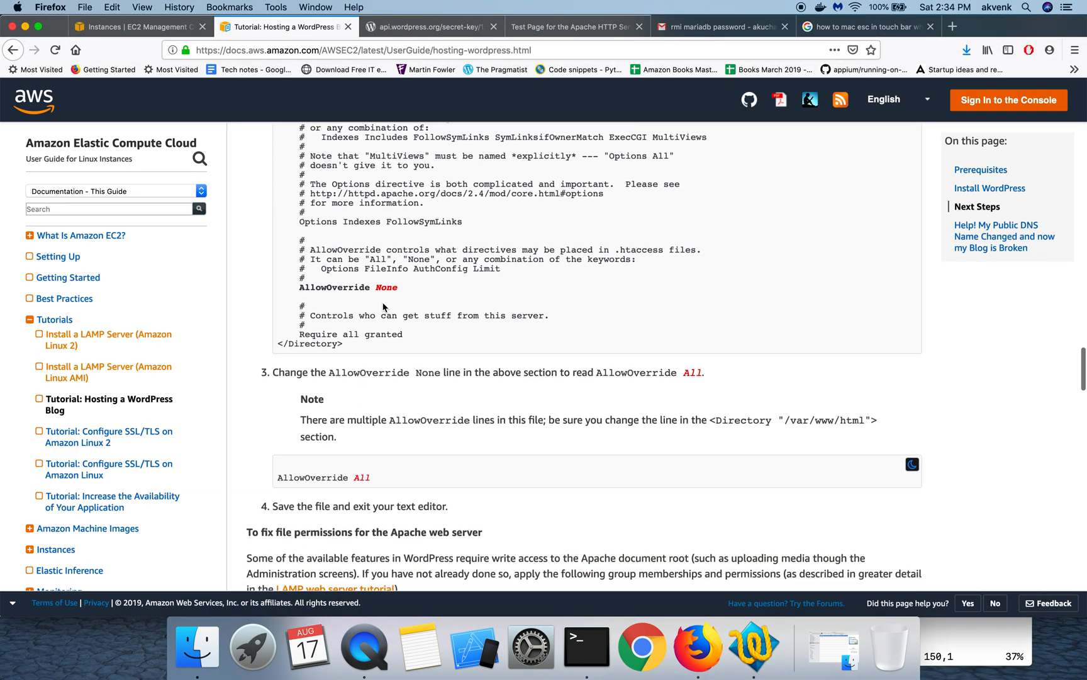
pyautogui.moveTo(531, 645)
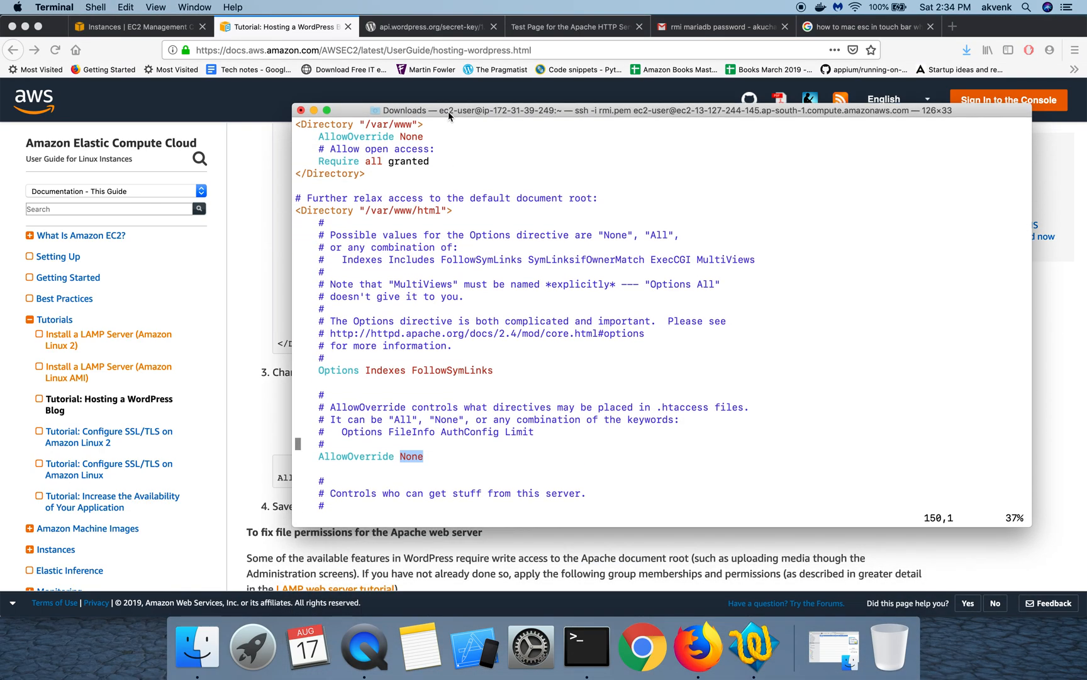
# Replace None with All on the AllowOverride line of the /var/www/html section
pyautogui.scroll(-3)
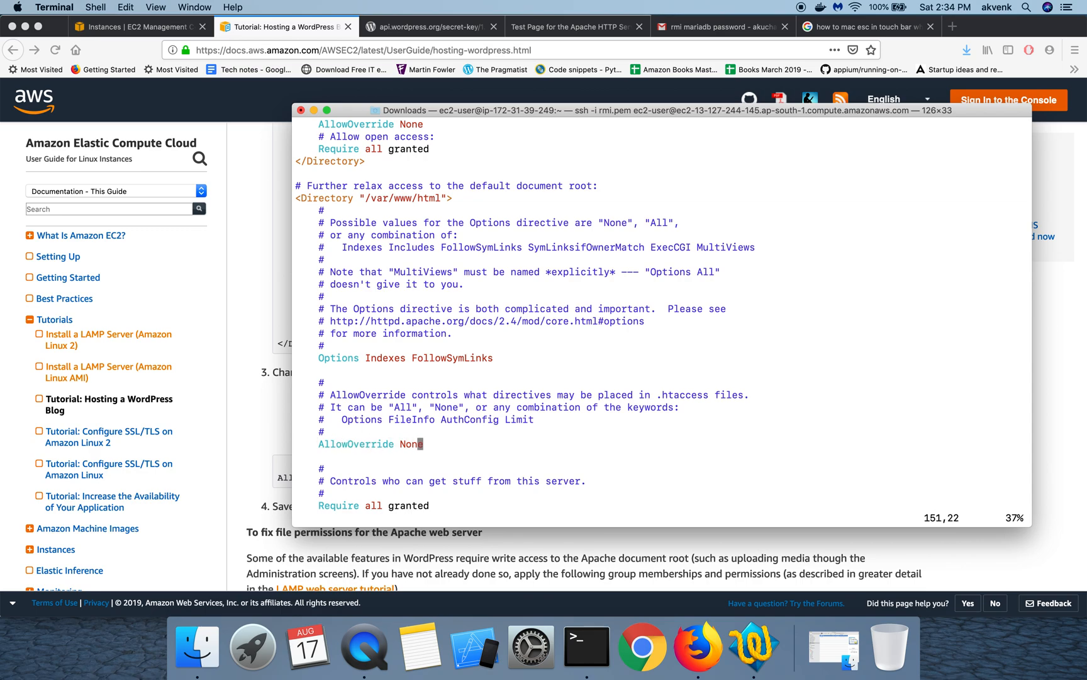
pyautogui.press('i')
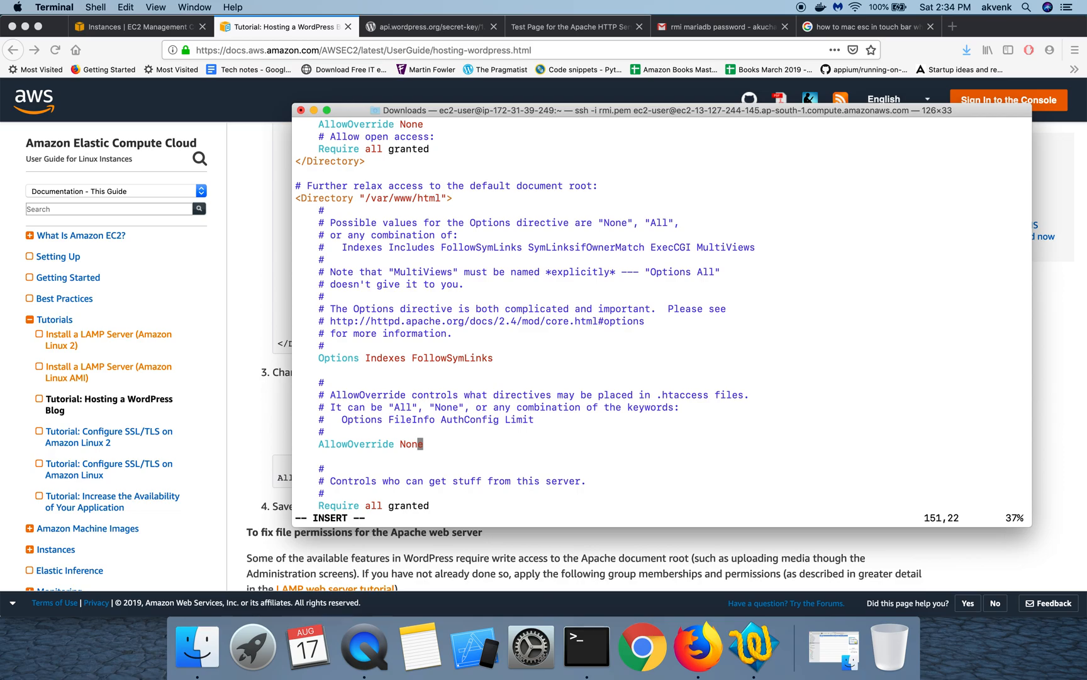
pyautogui.press('BackSpace')
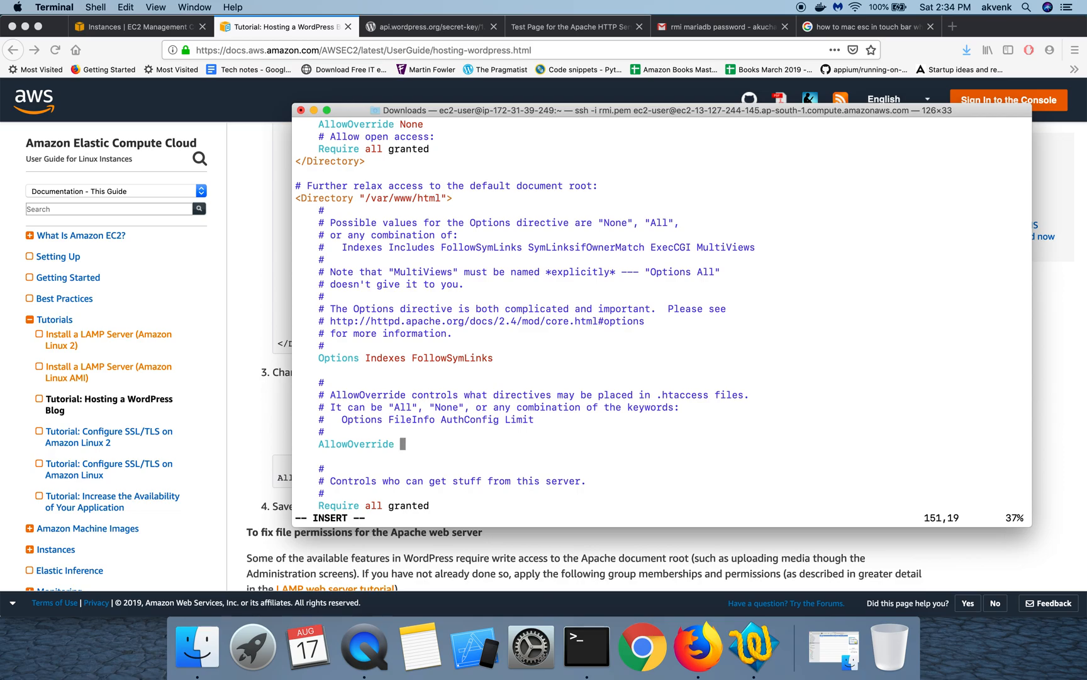
pyautogui.write('All')
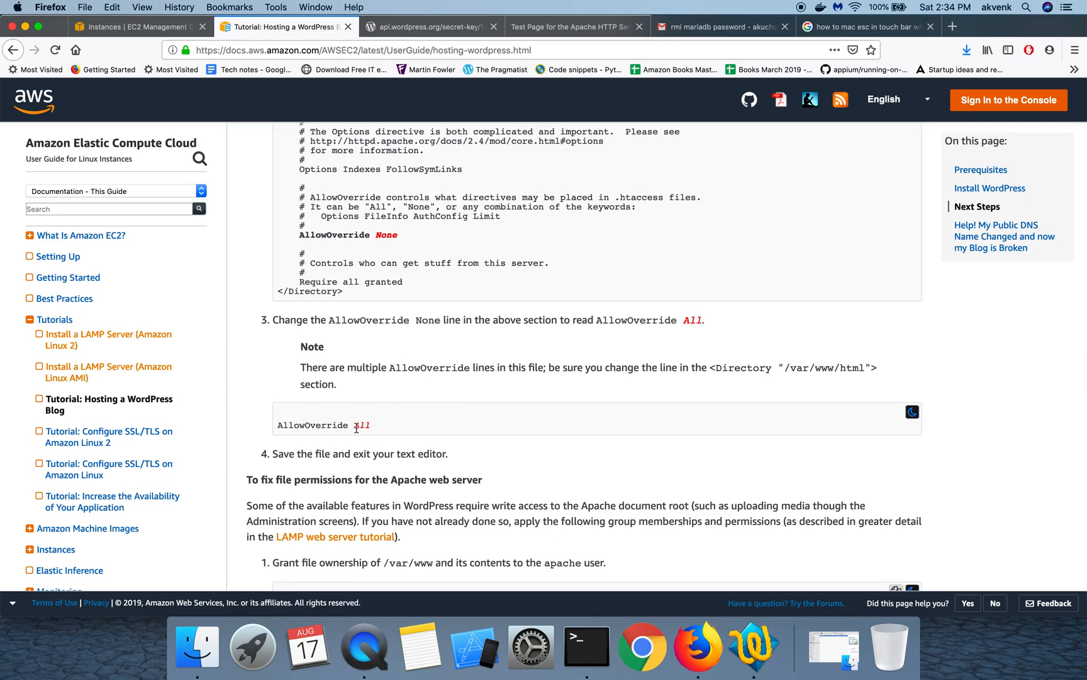
# Leave insert mode and save httpd.conf with :wq!
pyautogui.click(585, 637)
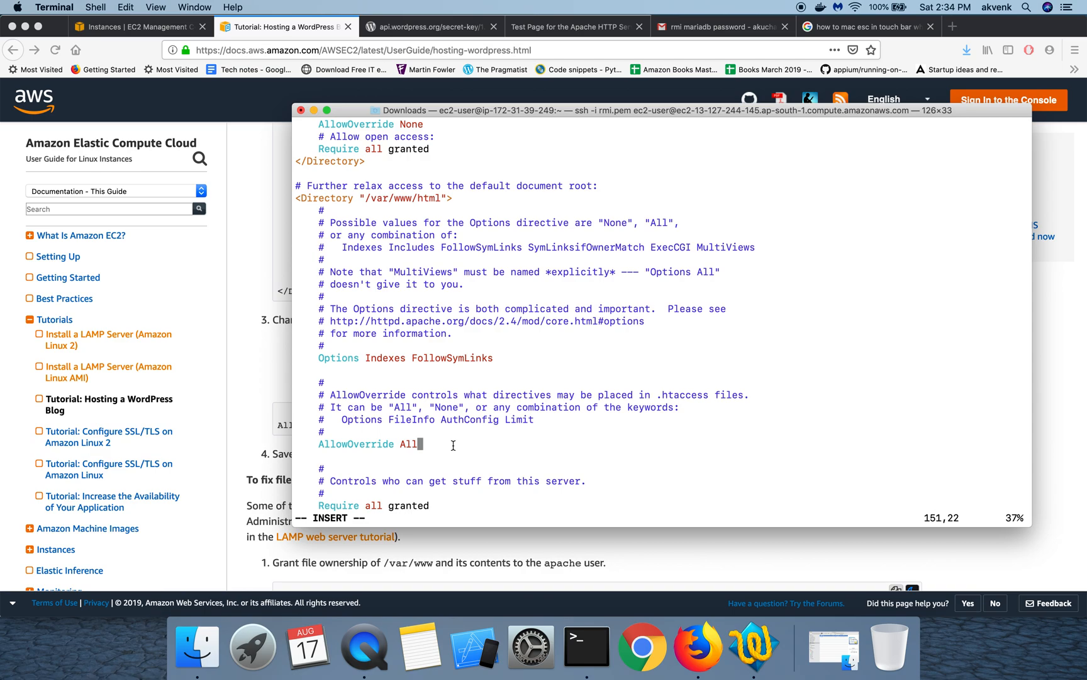
pyautogui.write(':')
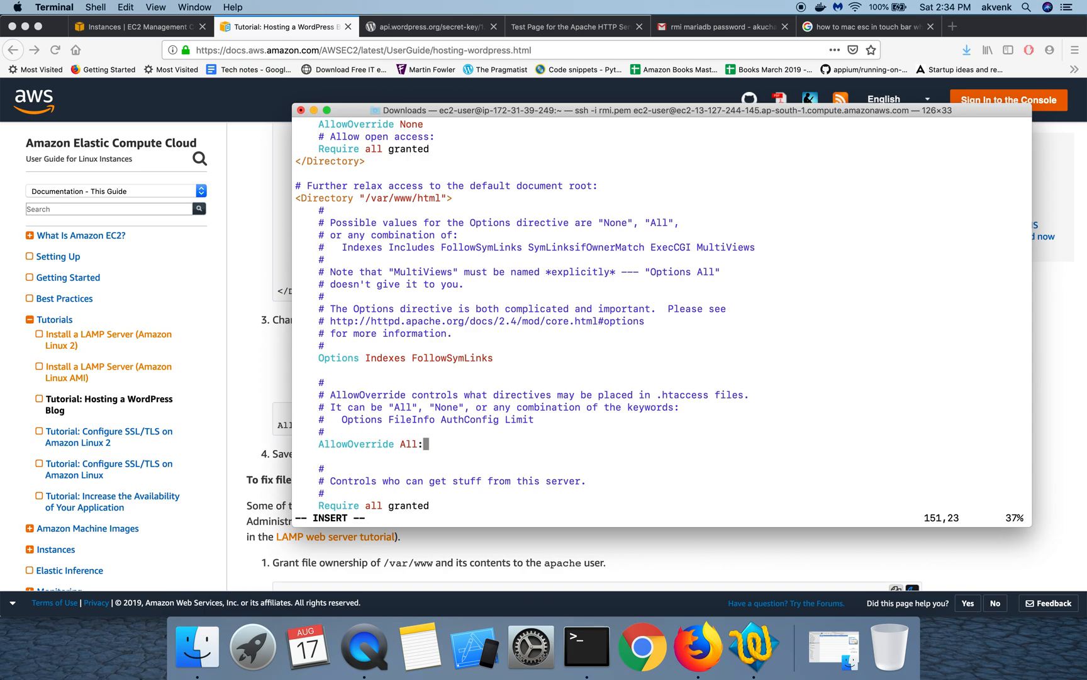
pyautogui.press('BackSpace')
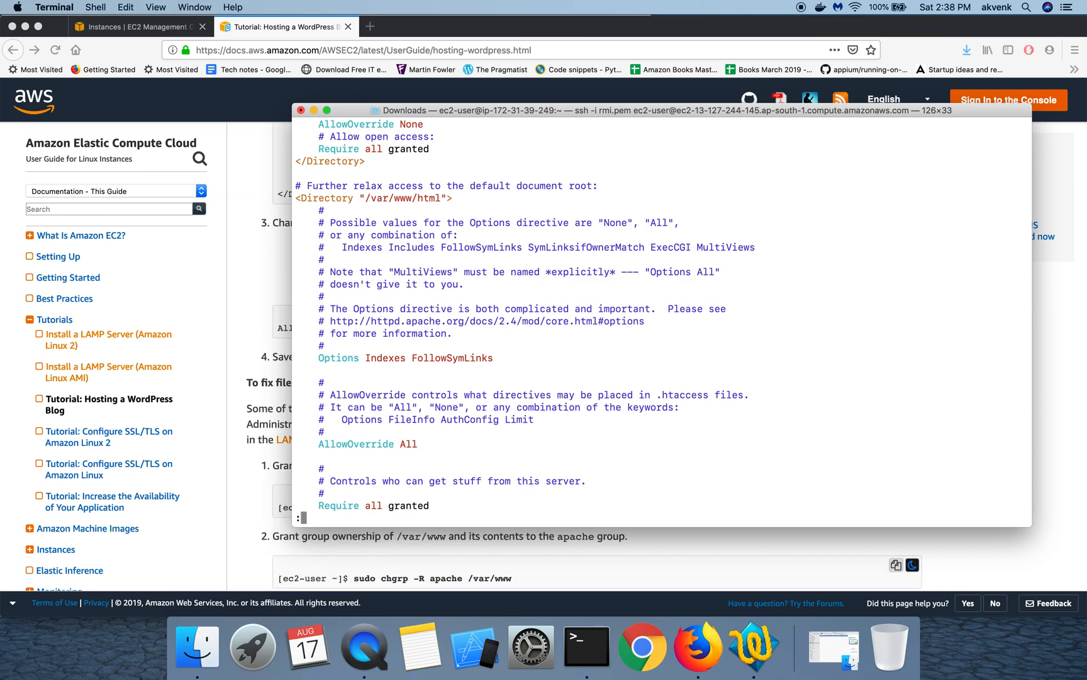
pyautogui.write('wq')
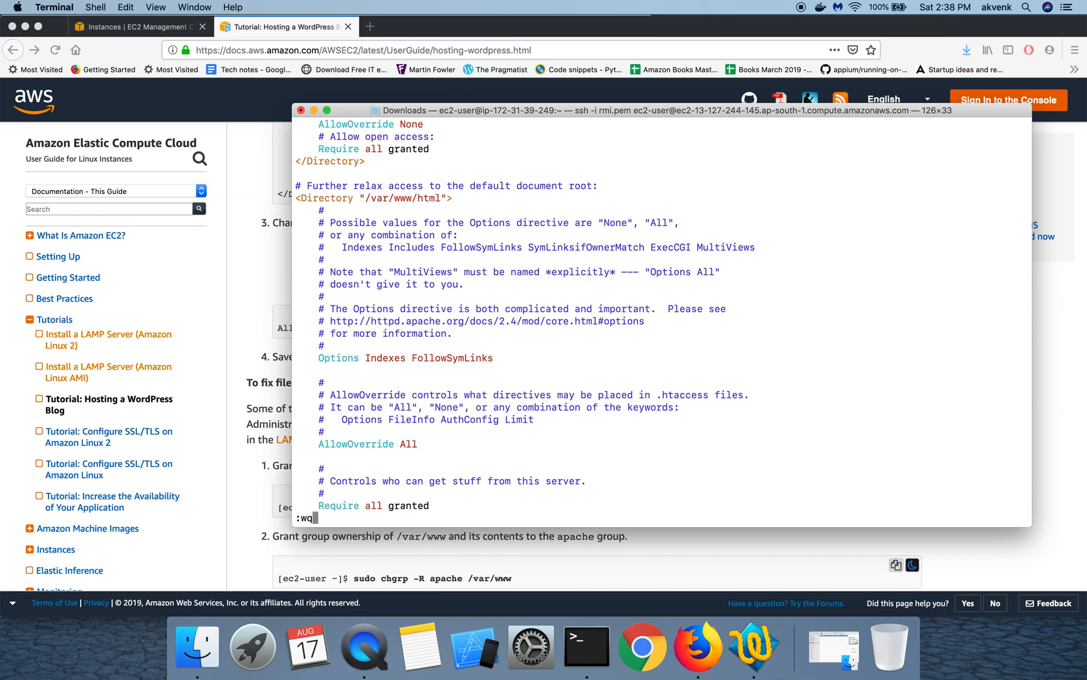
pyautogui.write('!')
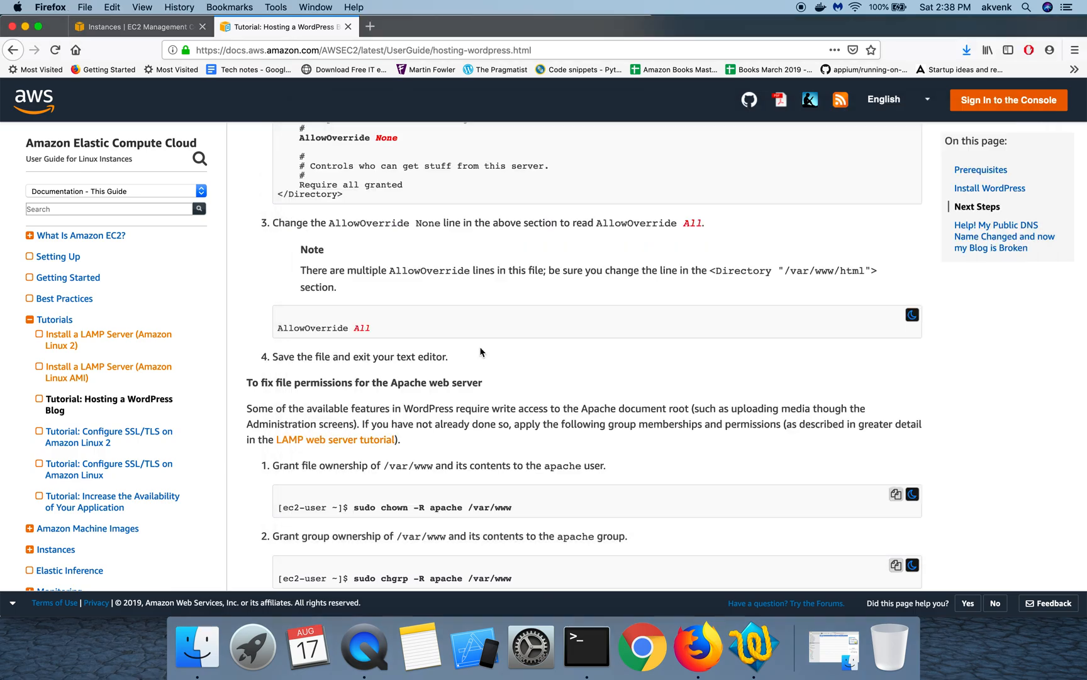
# Scroll the guide to the file permissions commands, including chmod 2775
pyautogui.scroll(-3)
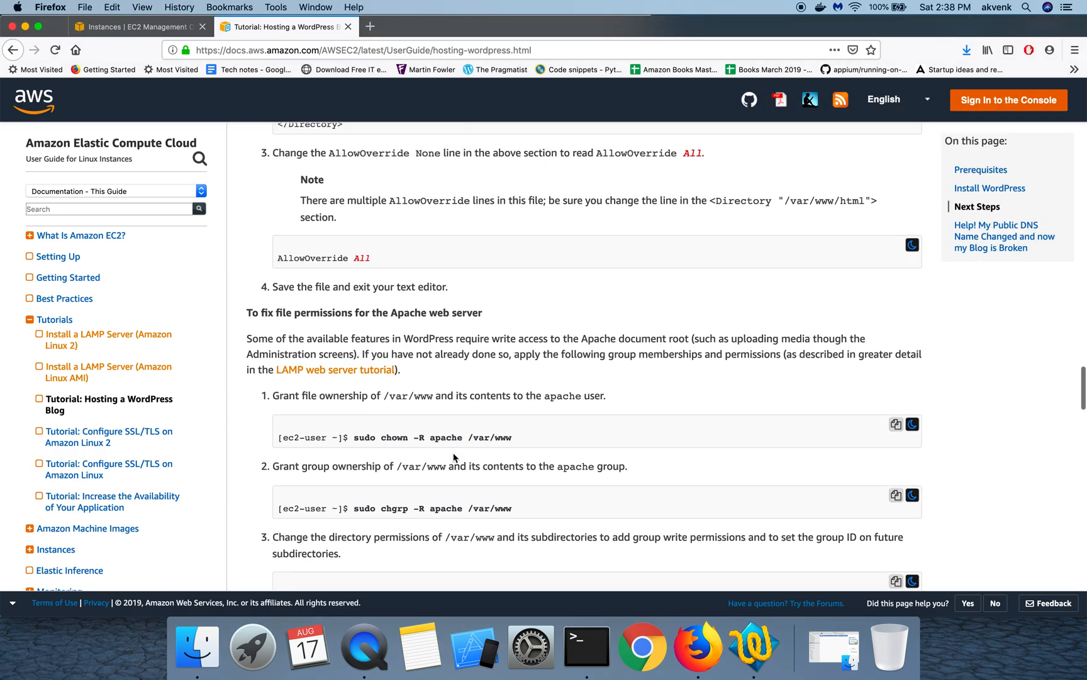
pyautogui.scroll(-3)
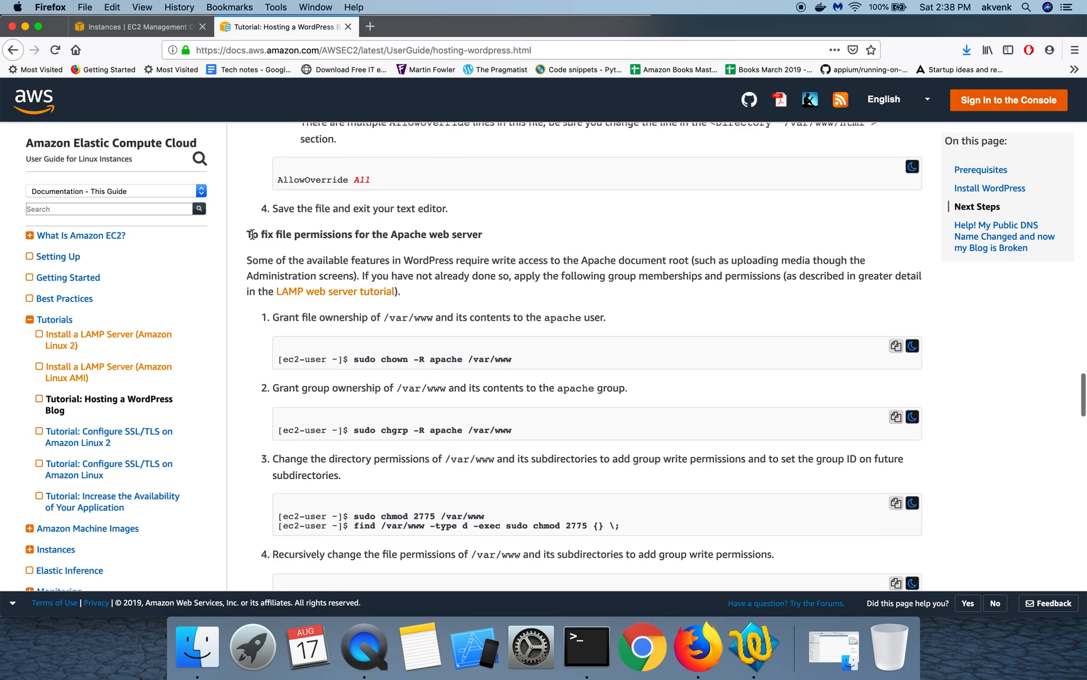
pyautogui.doubleClick(364, 234)
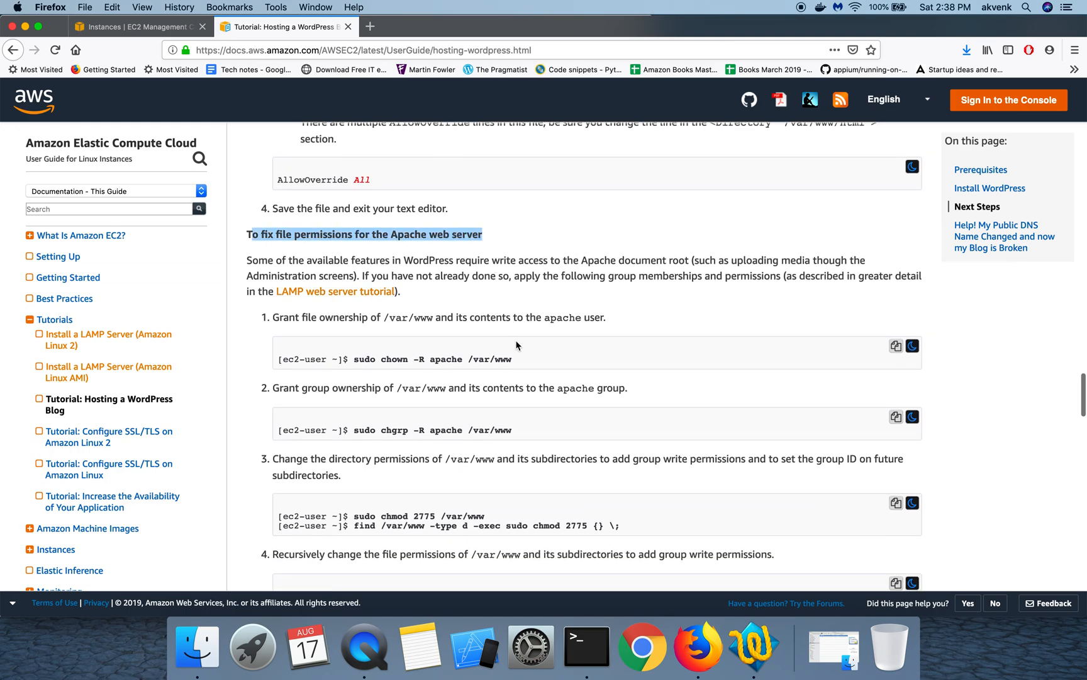
pyautogui.scroll(-3)
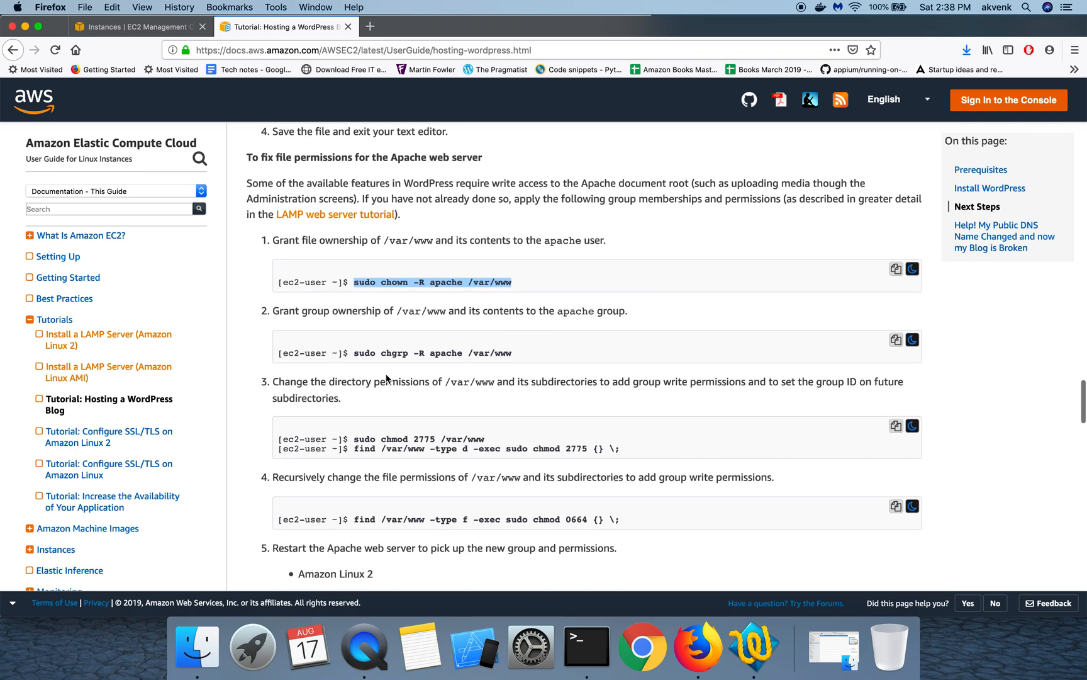
pyautogui.scroll(-3)
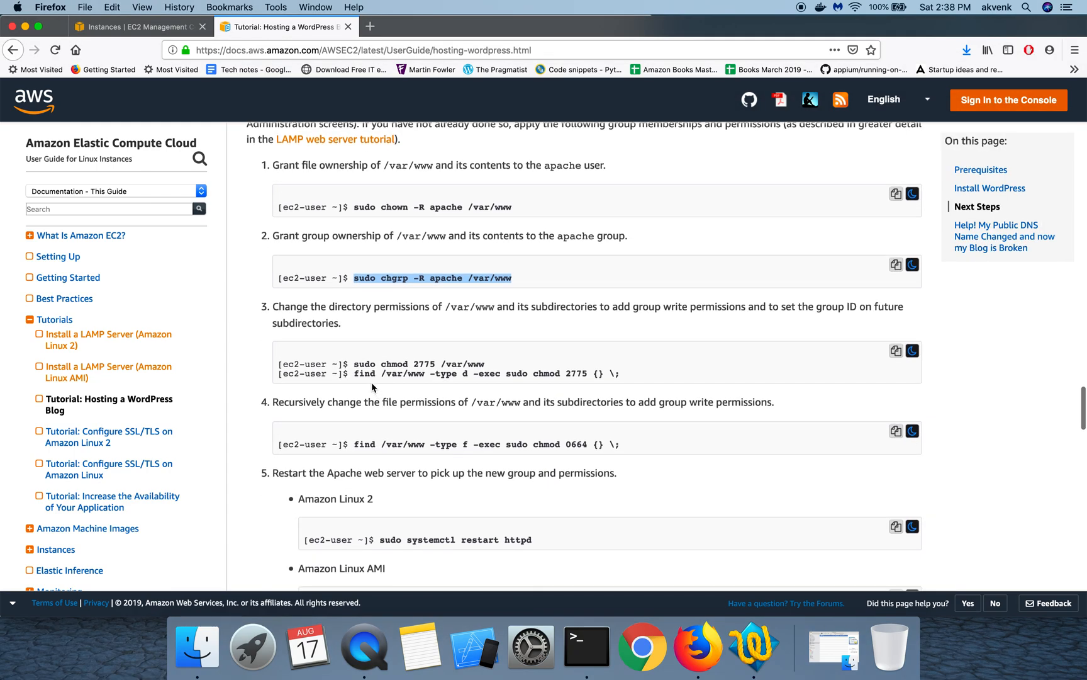
pyautogui.click(586, 647)
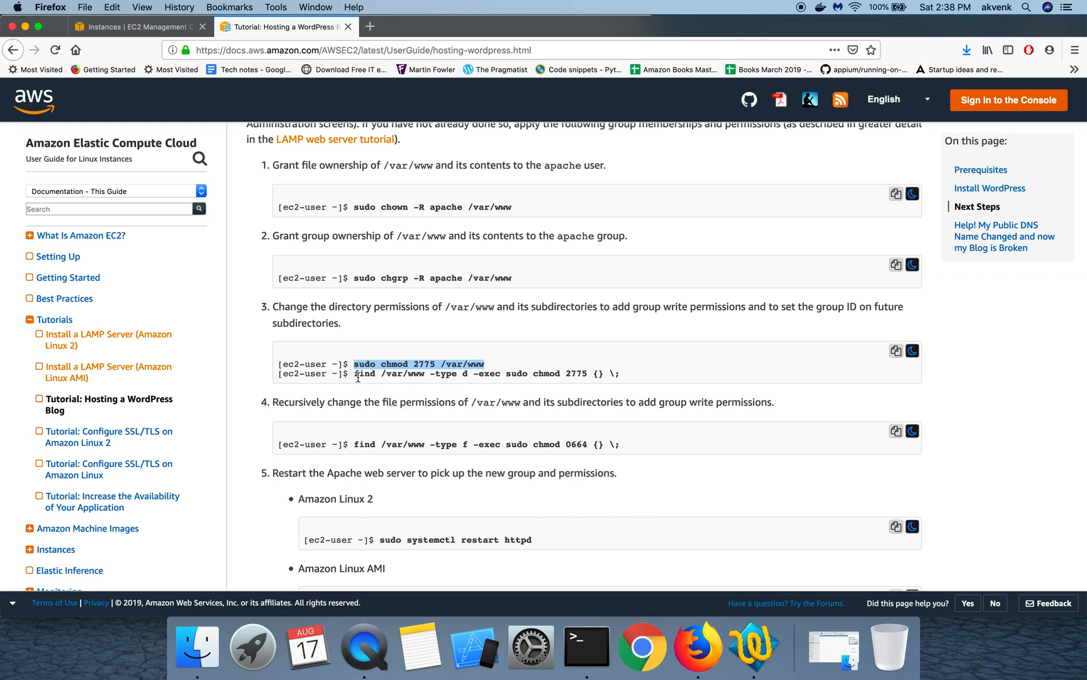
# Run find /var/www -type d -exec sudo chmod 2775 {} \; and restart httpd
pyautogui.click(586, 647)
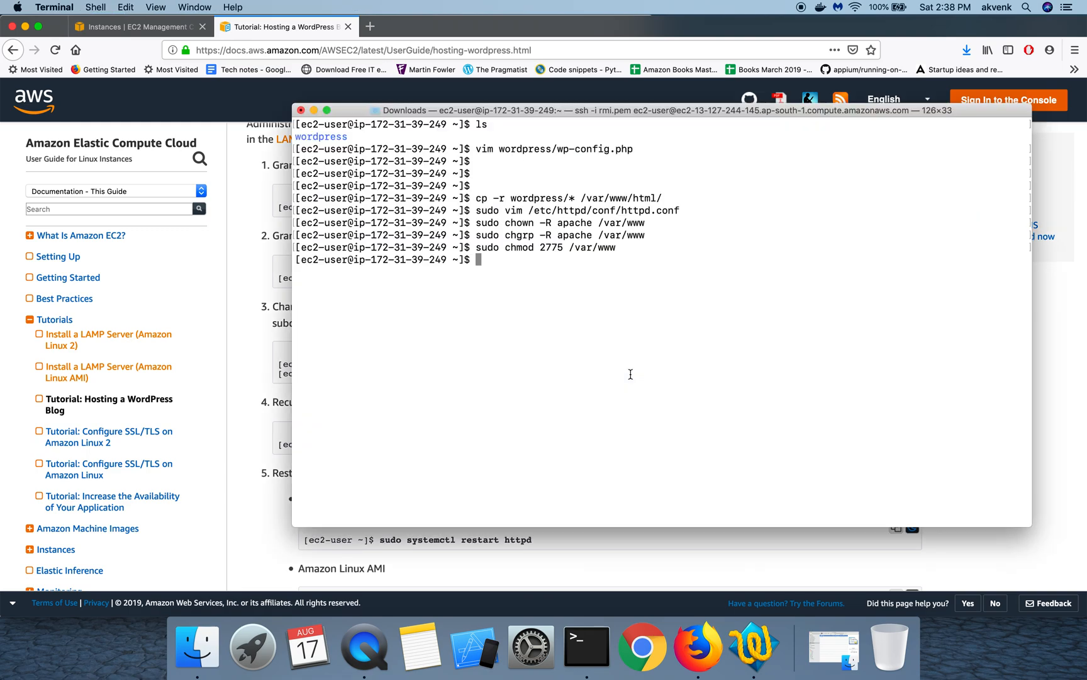
pyautogui.write('find /var/www -type d -exec sudo chmod 2775 {} \\;')
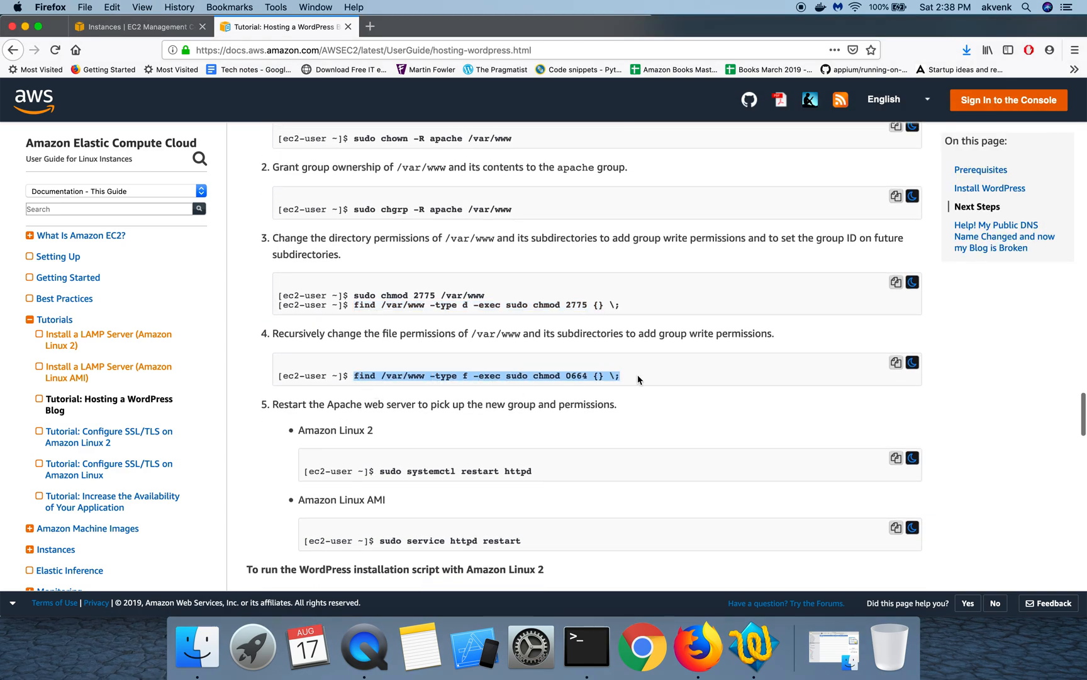
pyautogui.click(586, 647)
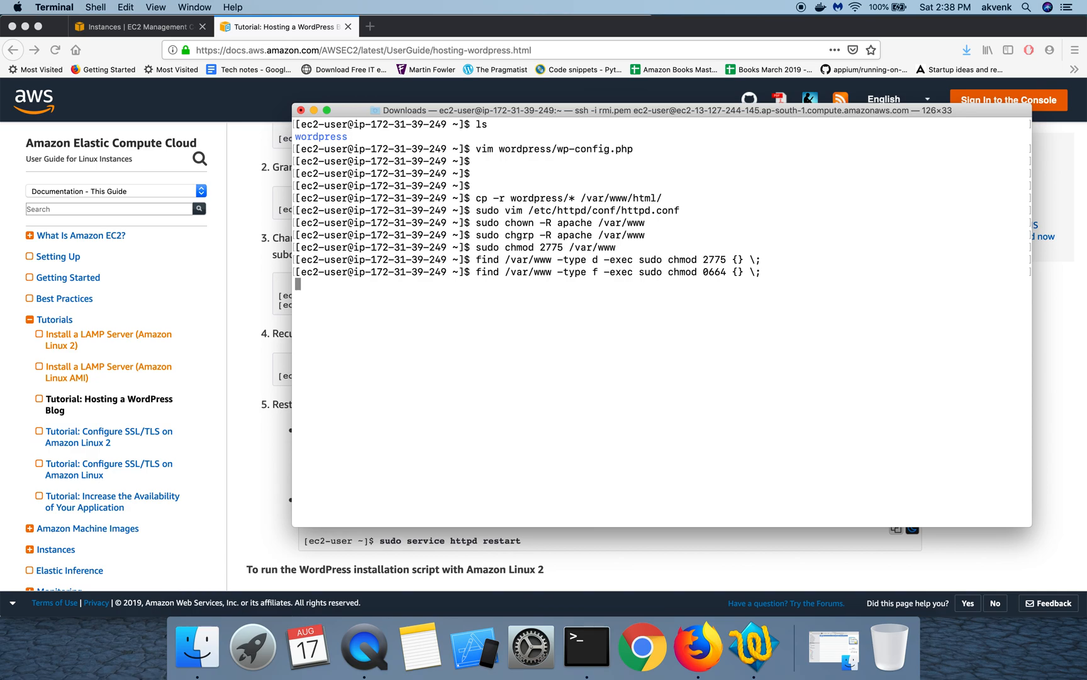
pyautogui.moveTo(612, 460)
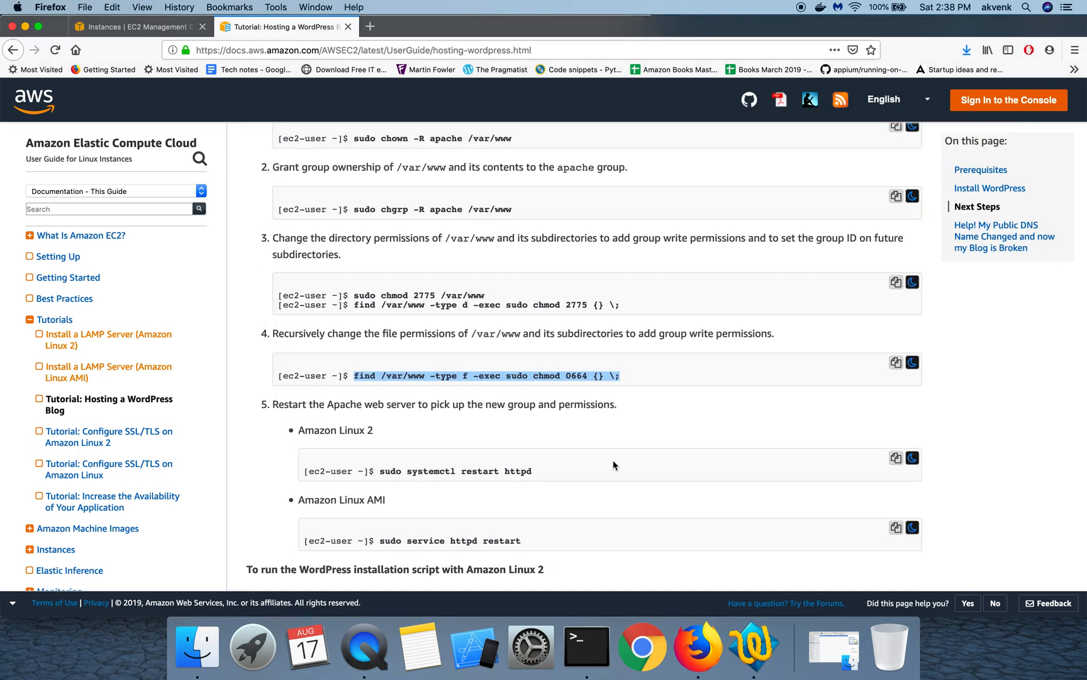
pyautogui.scroll(-3)
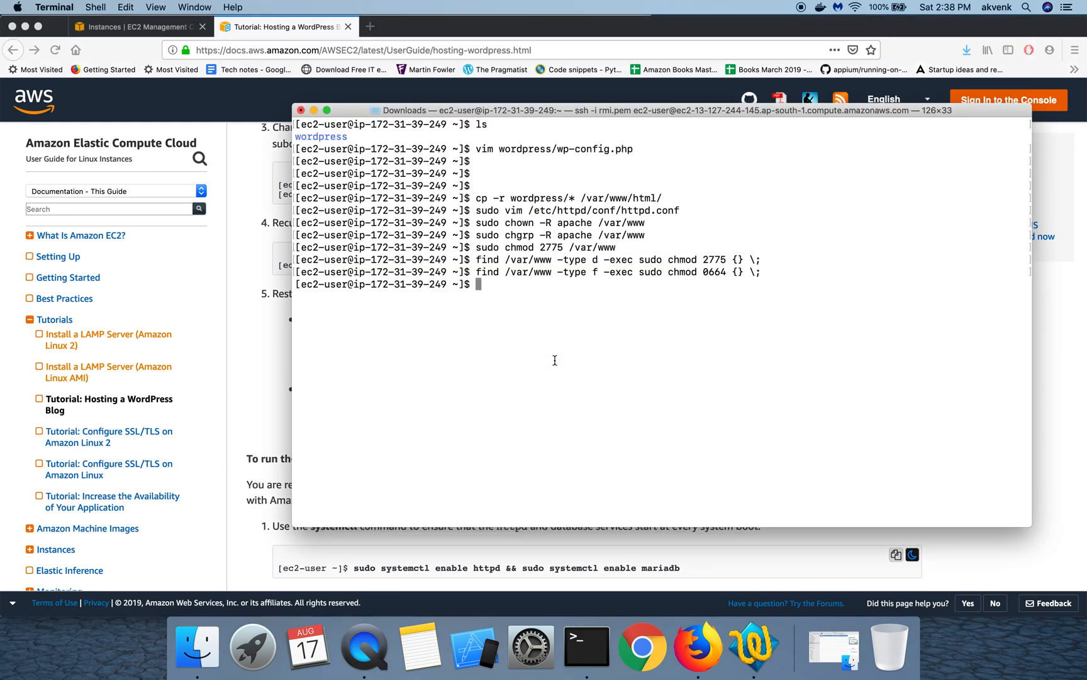
pyautogui.write('sudo systemctl restart httpd')
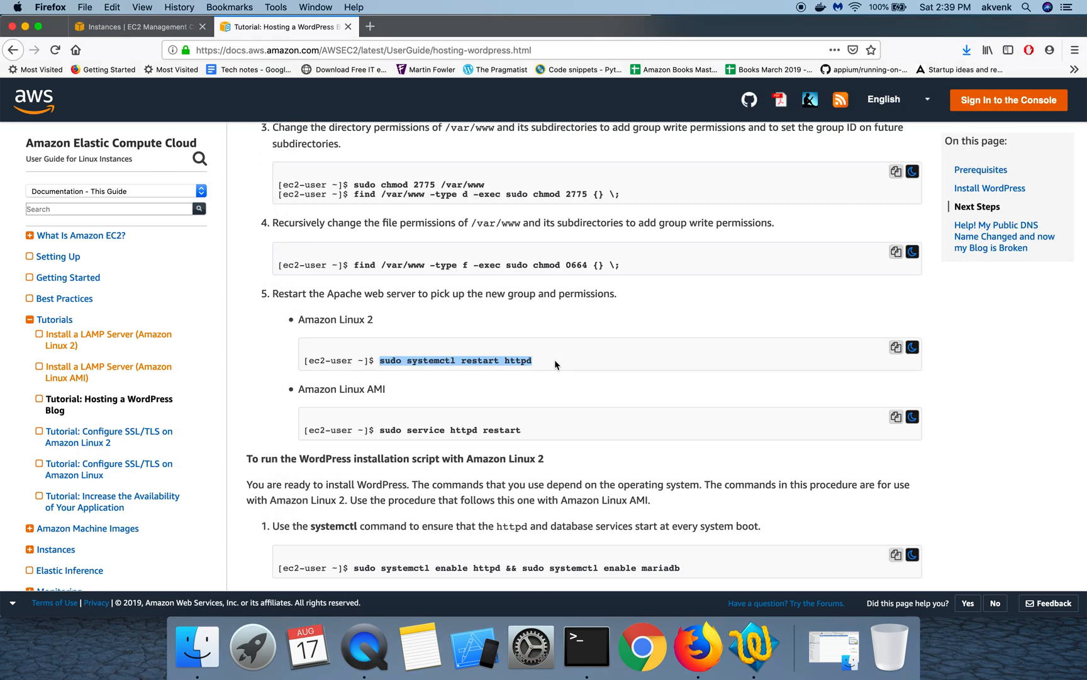
# Scroll to the Amazon Linux 2 script section and select the httpd/mariadb enable and status commands
pyautogui.scroll(-3)
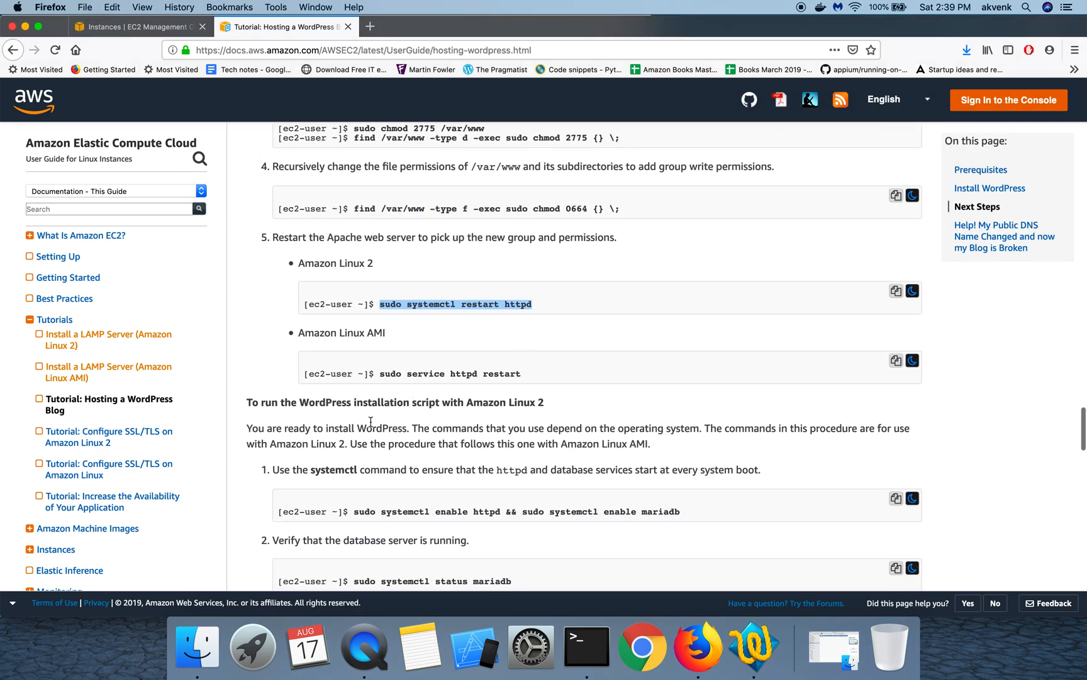
pyautogui.scroll(-3)
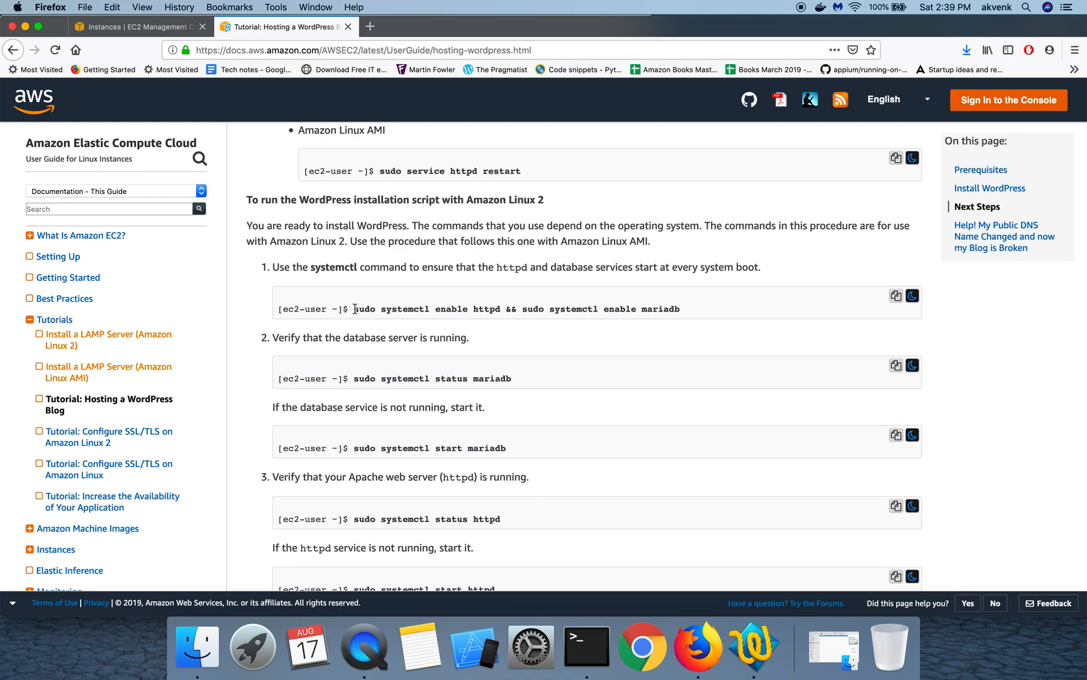
pyautogui.moveTo(354, 308); pyautogui.dragTo(681, 308)
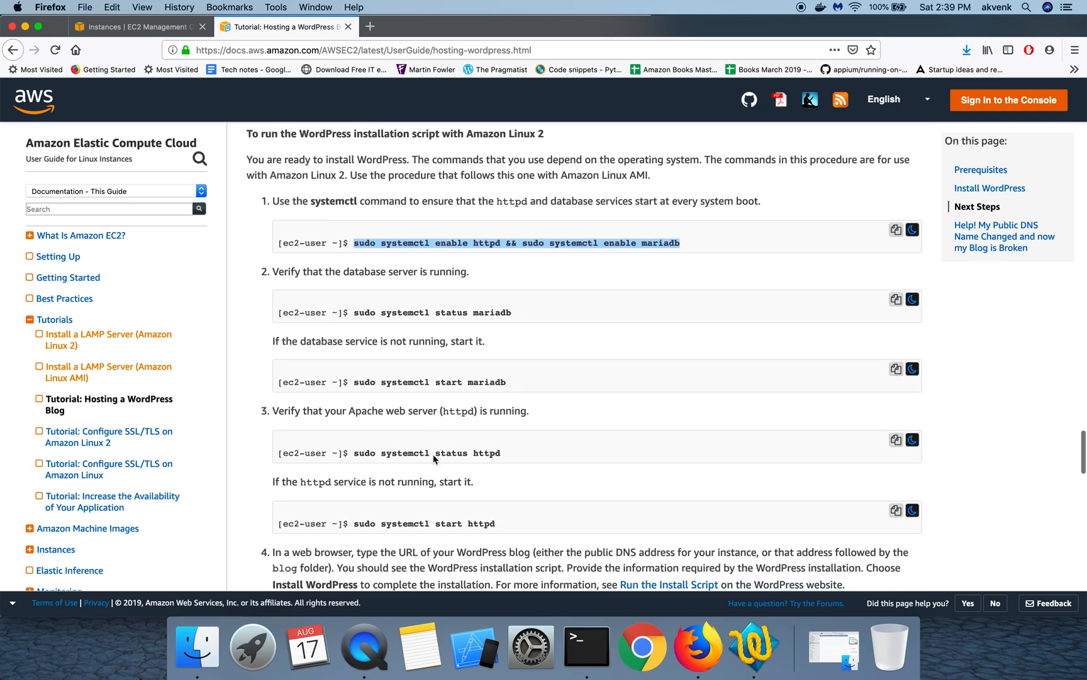
pyautogui.click(585, 647)
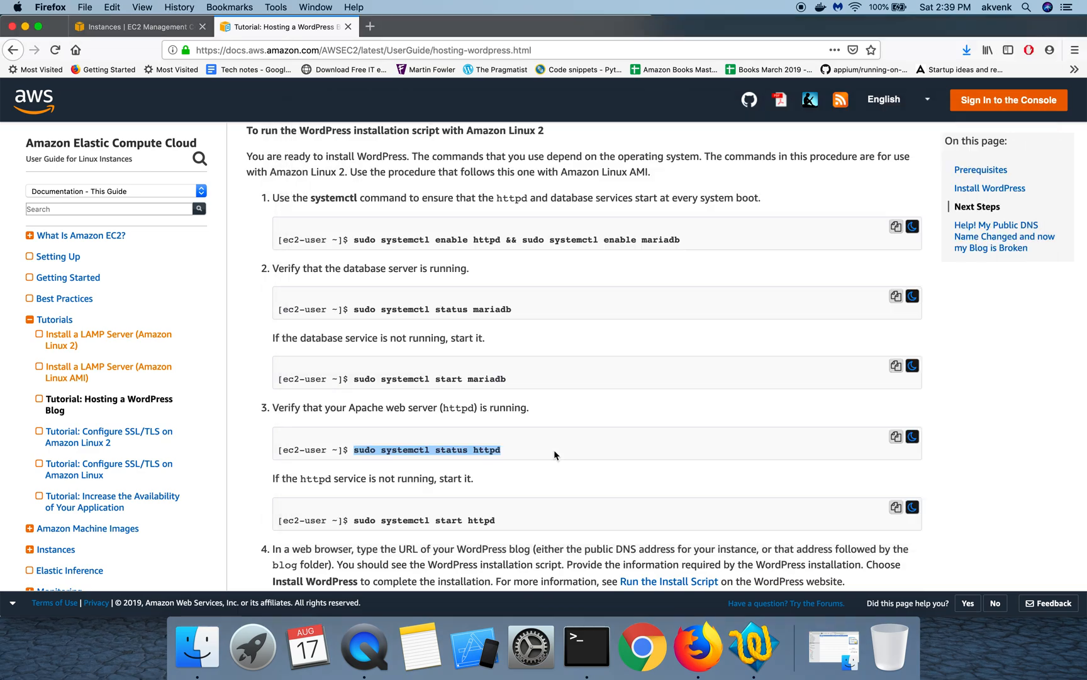
pyautogui.scroll(-3)
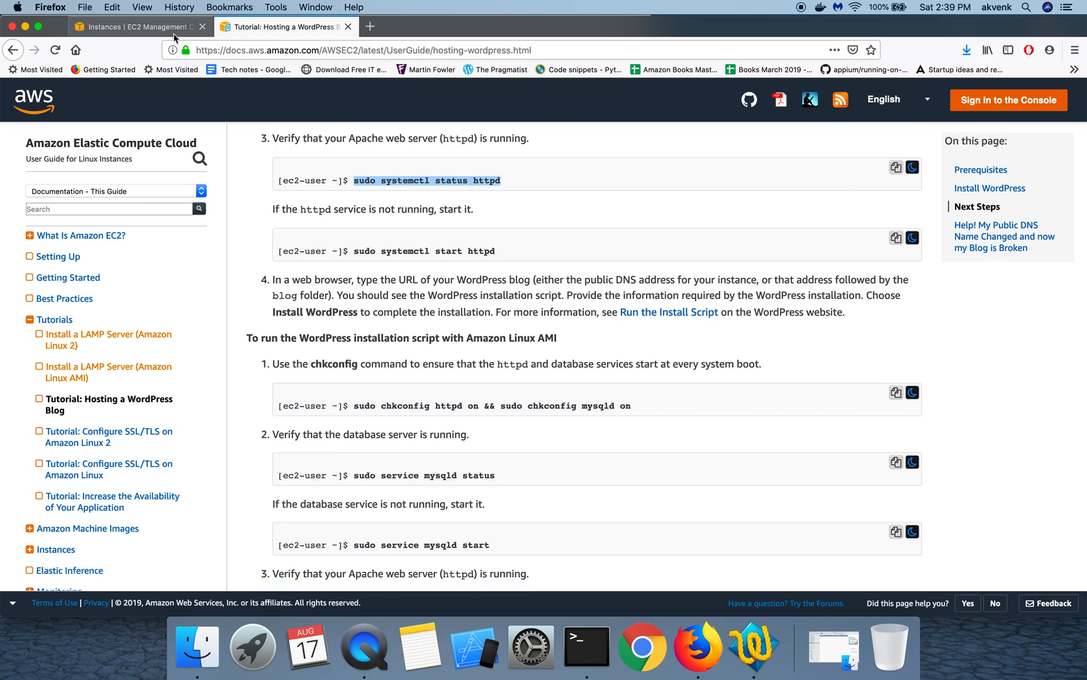
# Check the instance's public DNS in the EC2 console and revisit the hosting tutorial
pyautogui.click(135, 27)
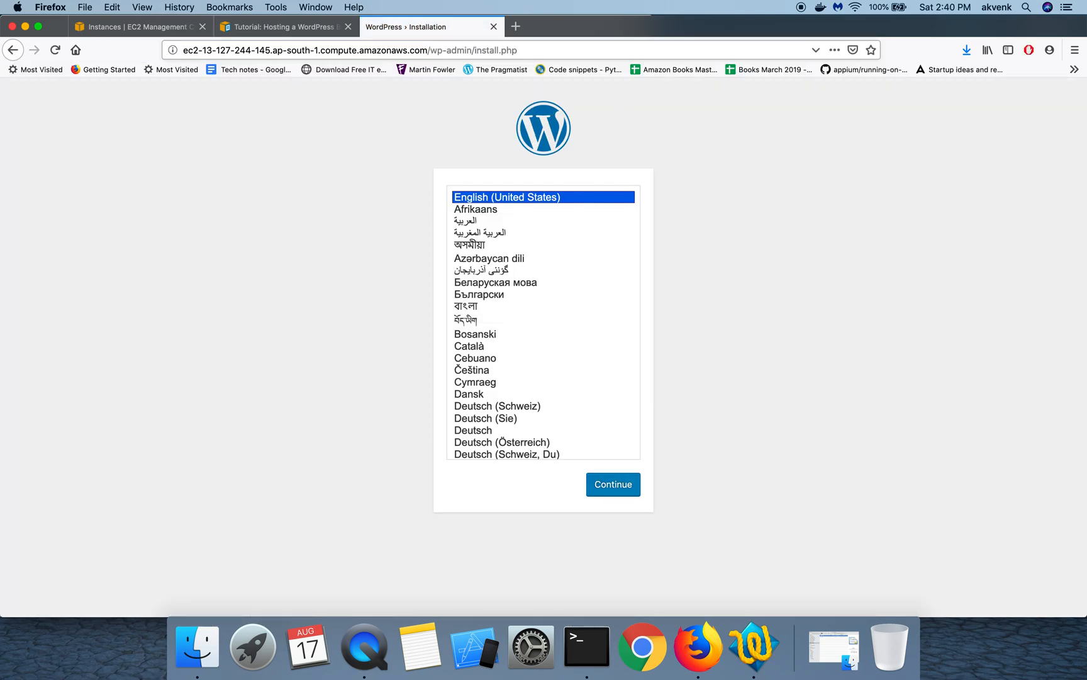
pyautogui.click(138, 27)
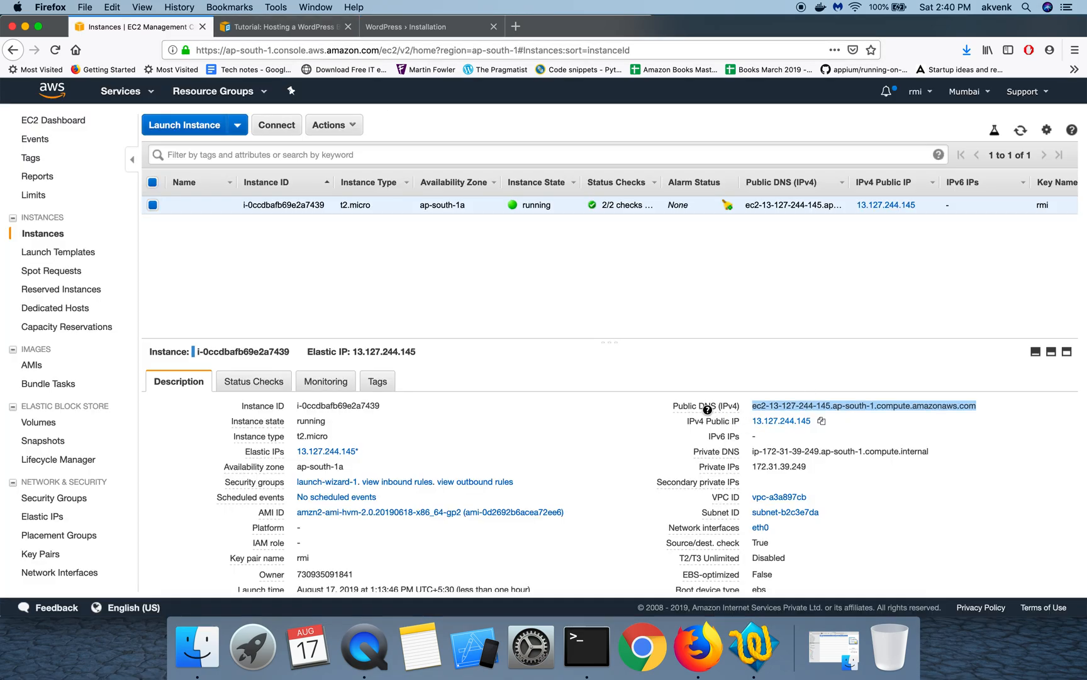
pyautogui.click(428, 27)
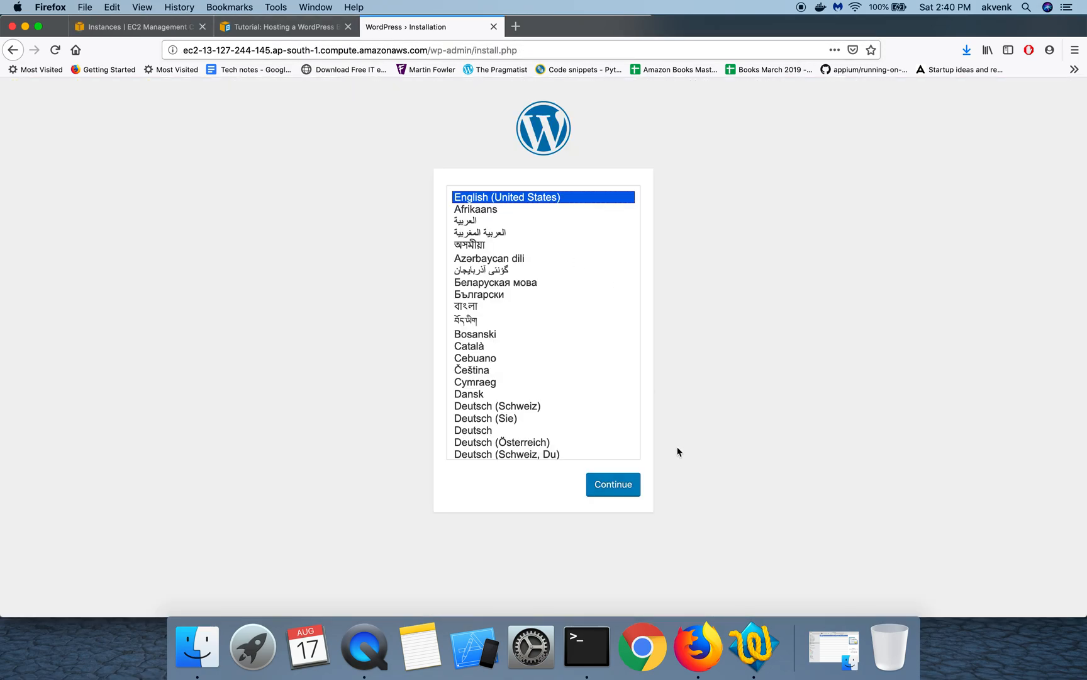
pyautogui.moveTo(613, 484)
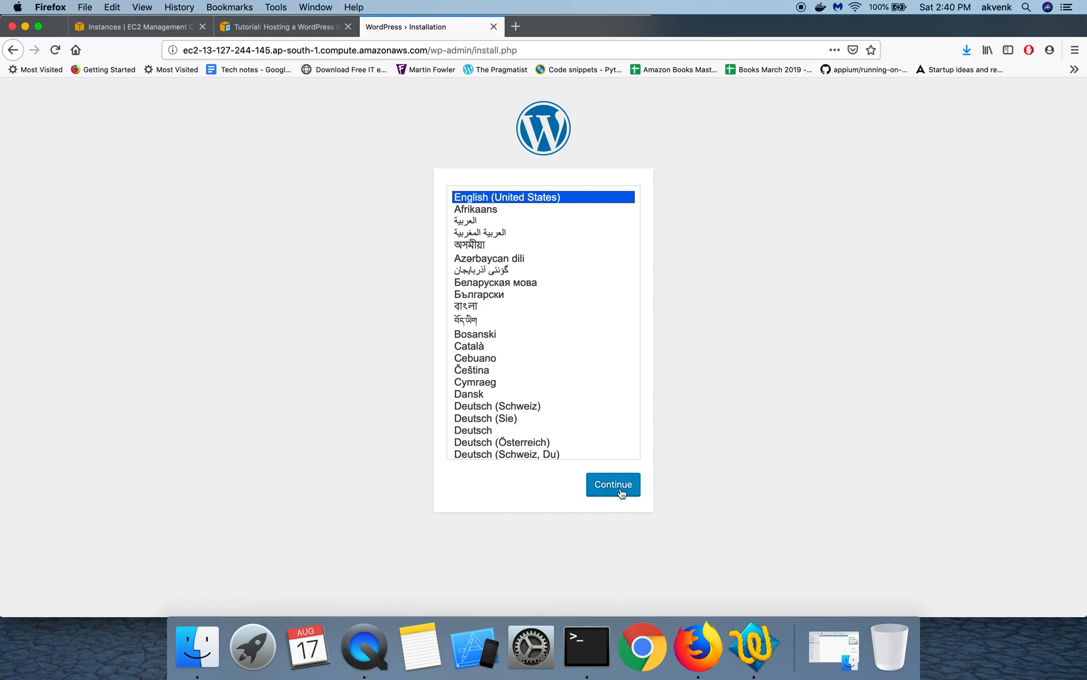
pyautogui.click(285, 26)
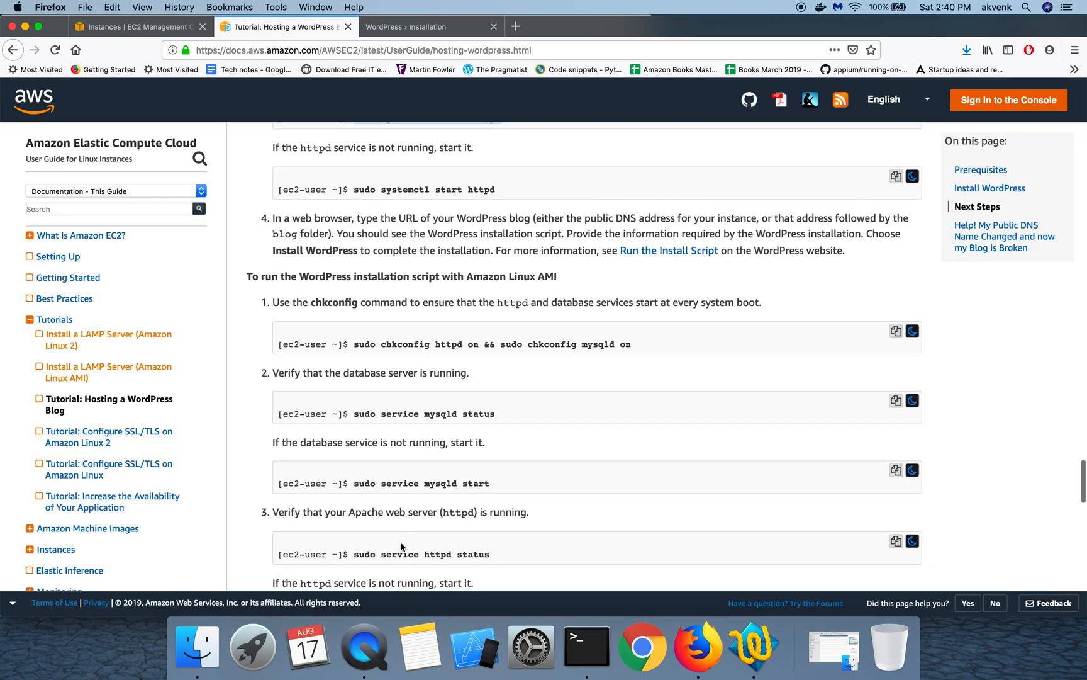
pyautogui.scroll(-3)
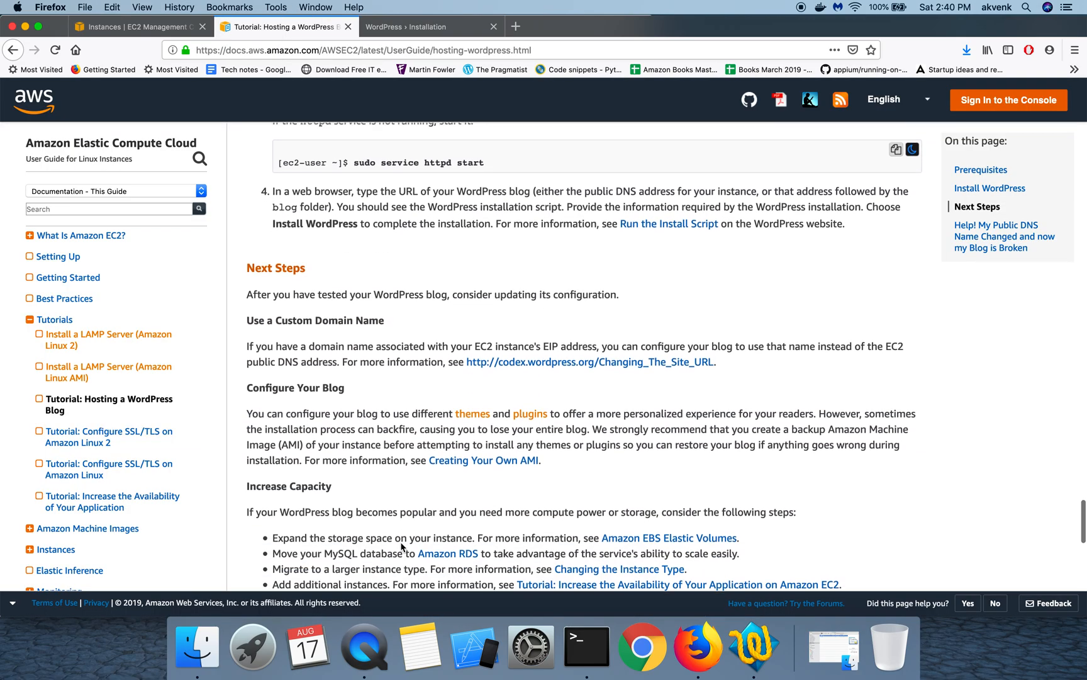
# Continue the WordPress installer with English (United States) as the language
pyautogui.click(424, 26)
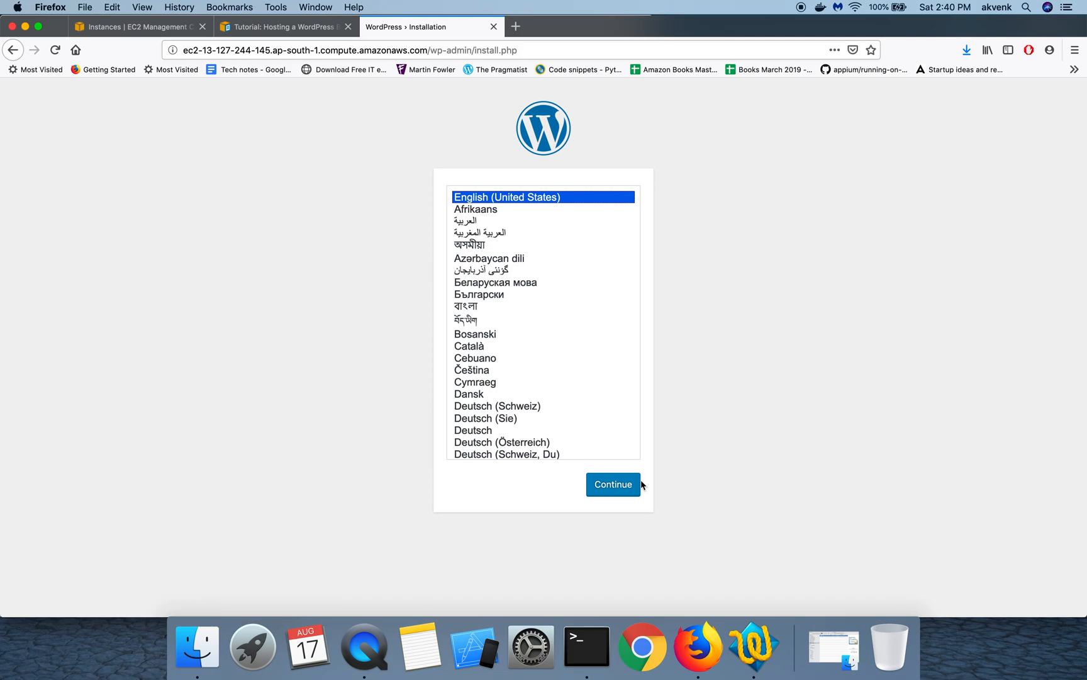
pyautogui.moveTo(613, 484)
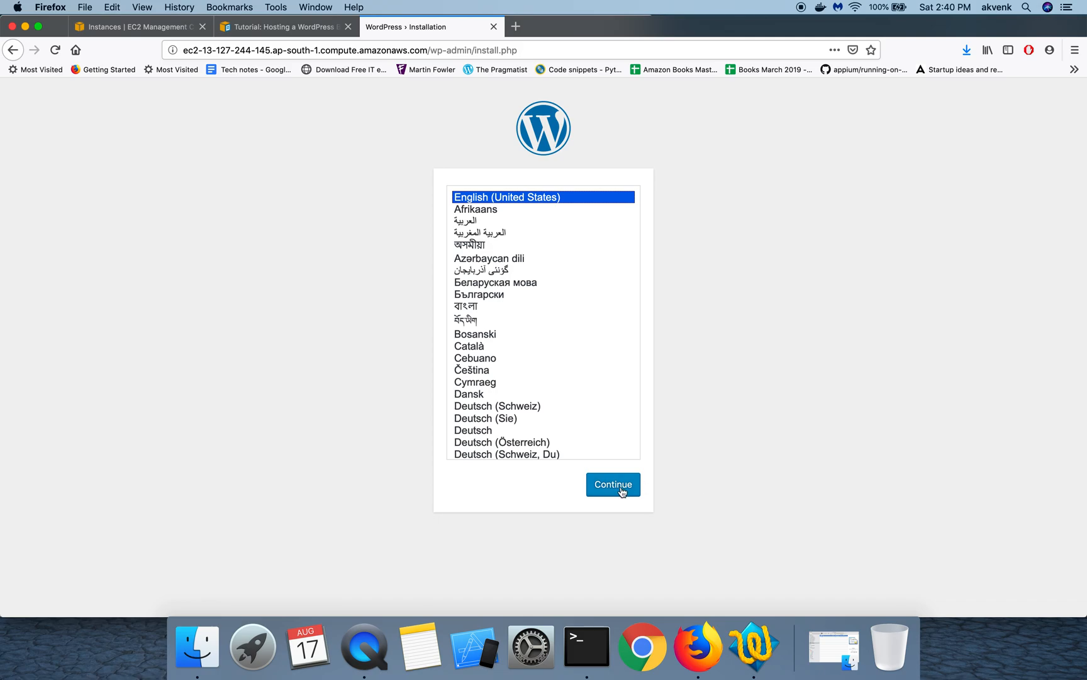
pyautogui.click(613, 484)
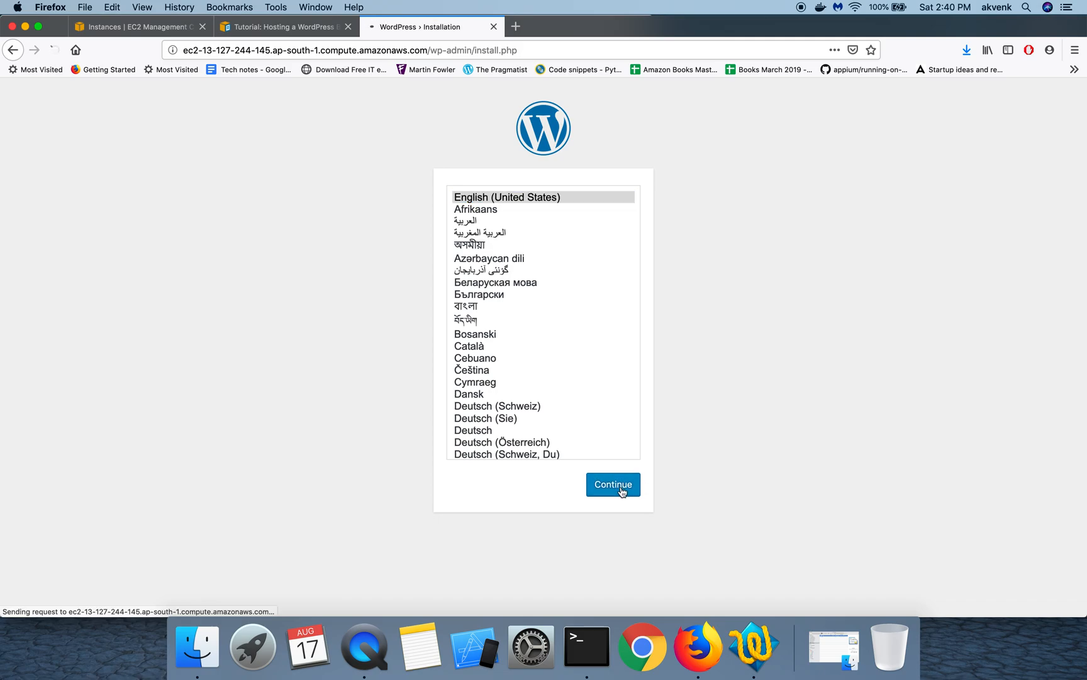
pyautogui.click(612, 484)
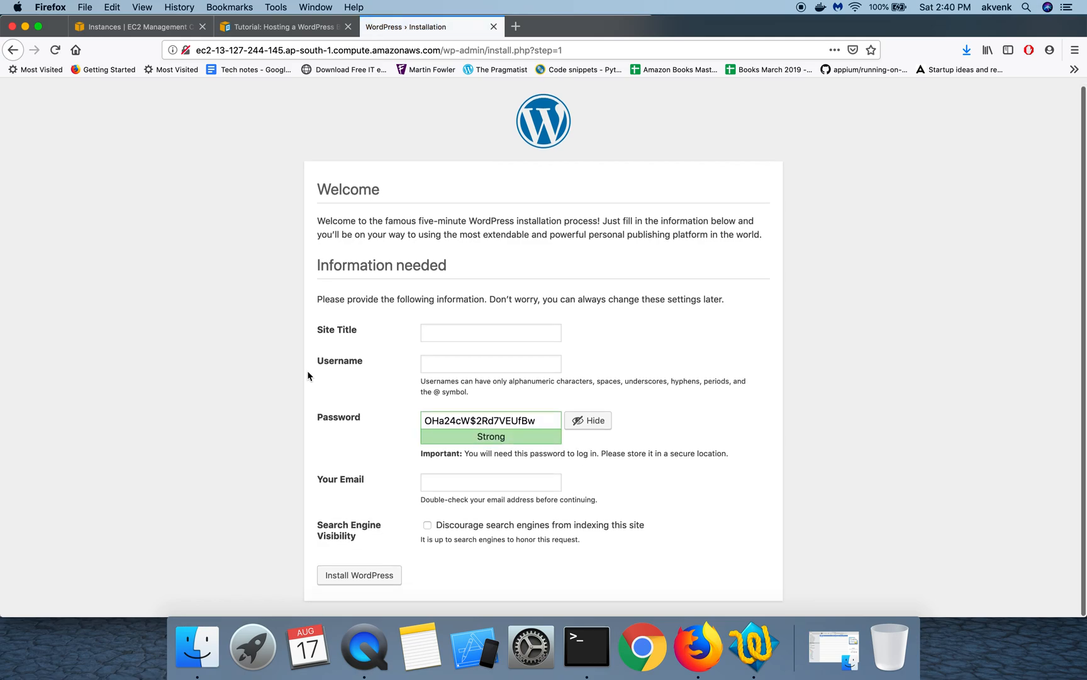
pyautogui.moveTo(320, 372)
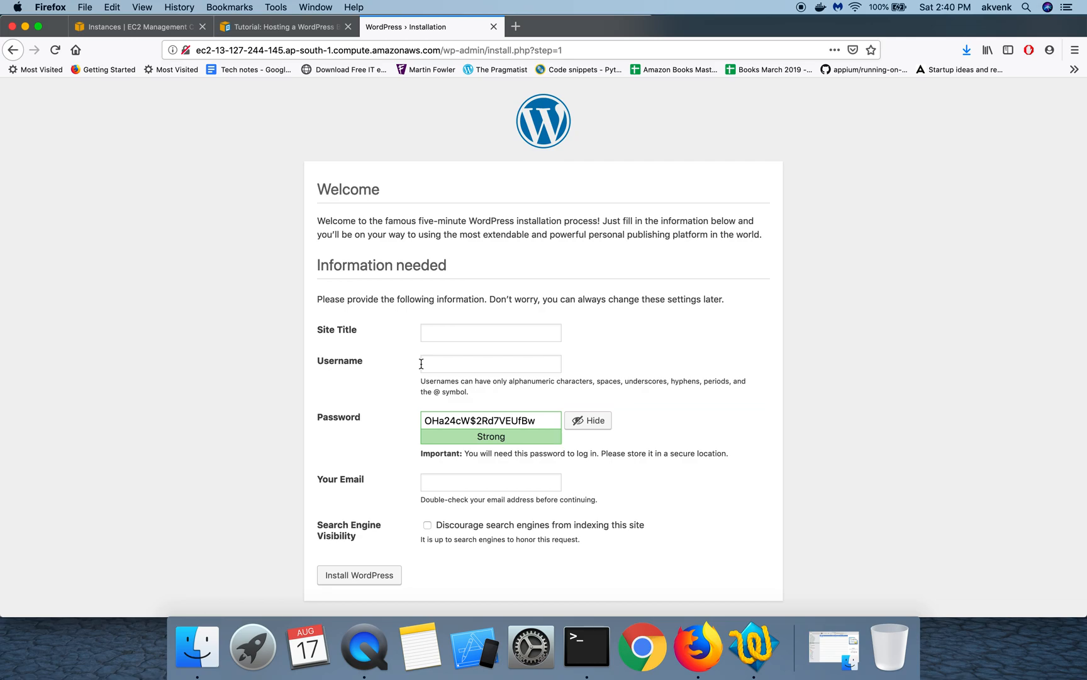
pyautogui.moveTo(354, 348)
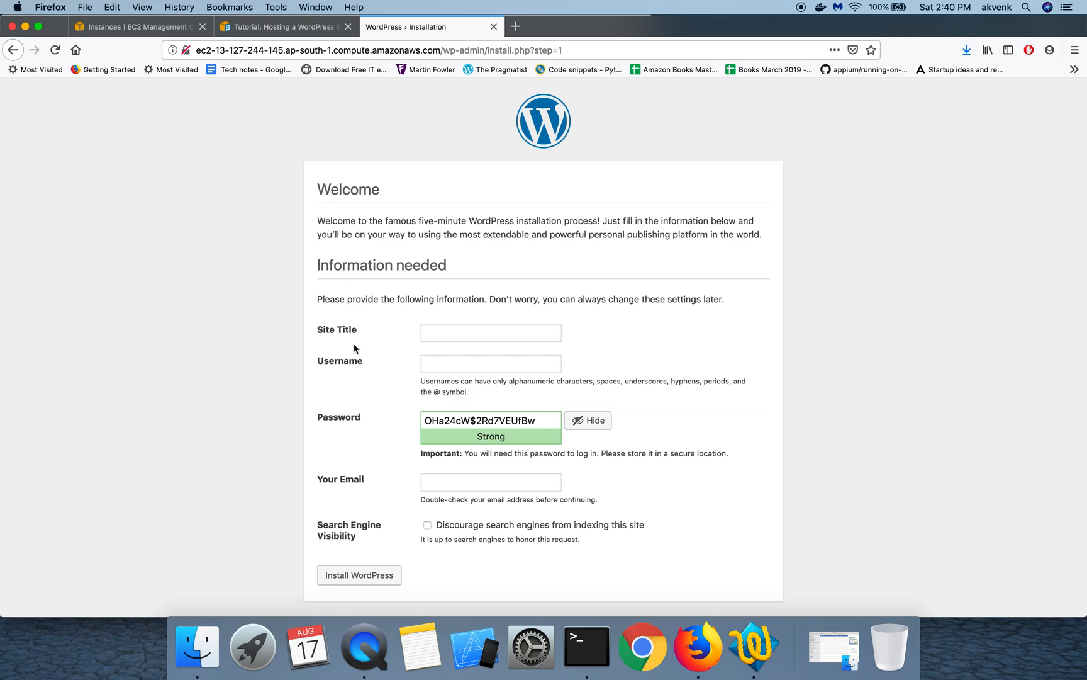
# Submit the site details to install WordPress, then open a new browser tab
pyautogui.click(491, 332)
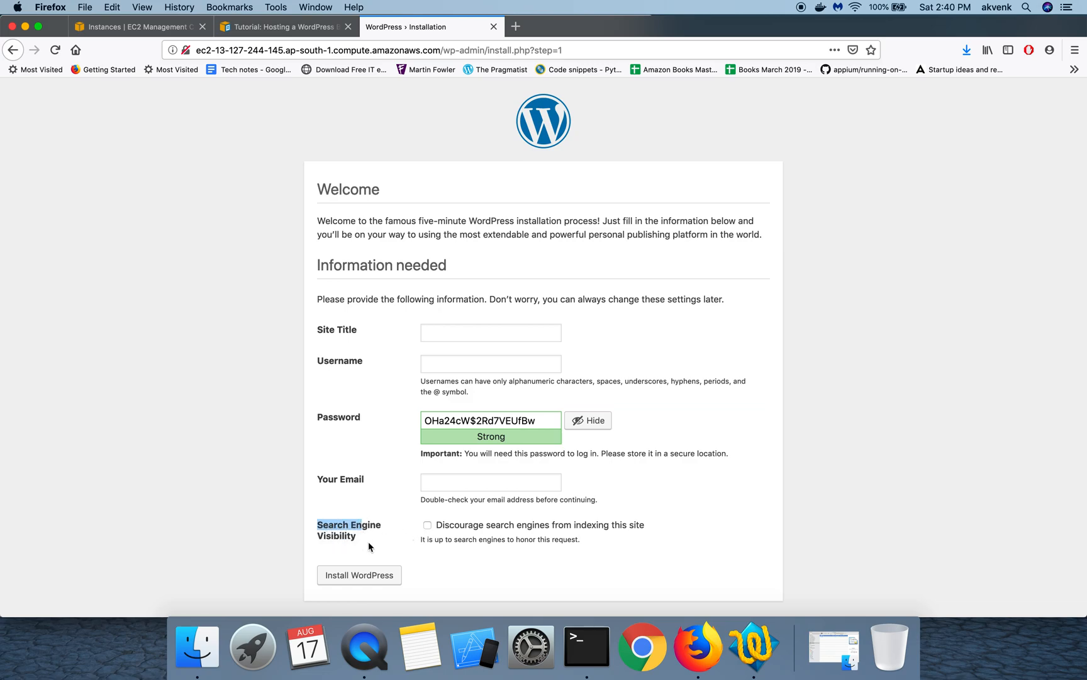
pyautogui.click(358, 575)
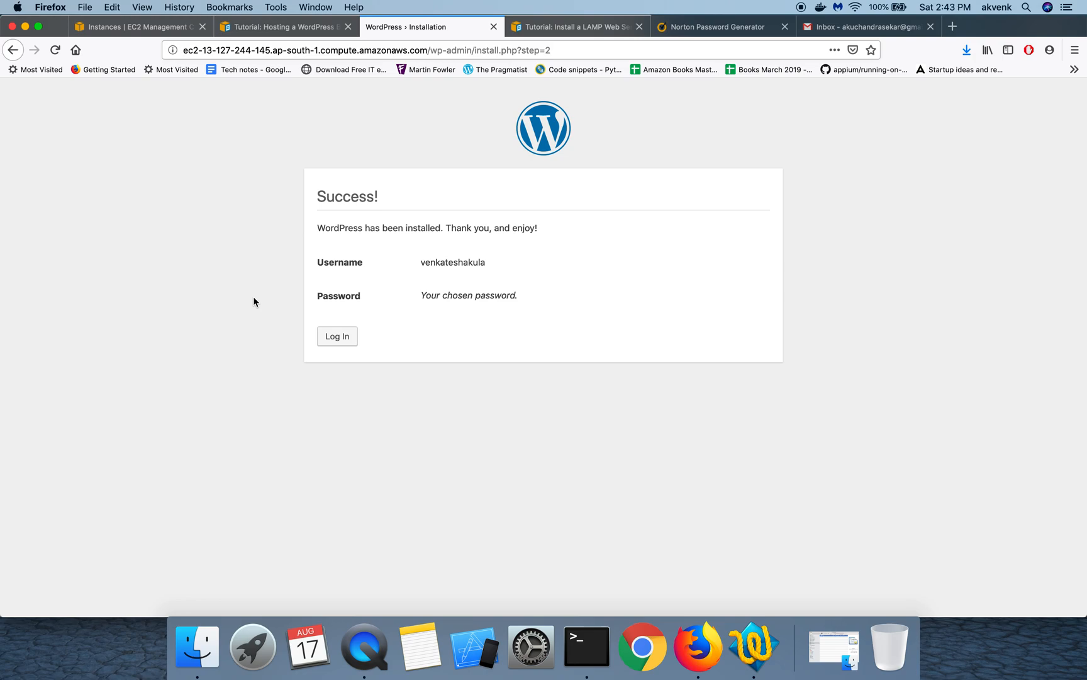
pyautogui.moveTo(355, 244)
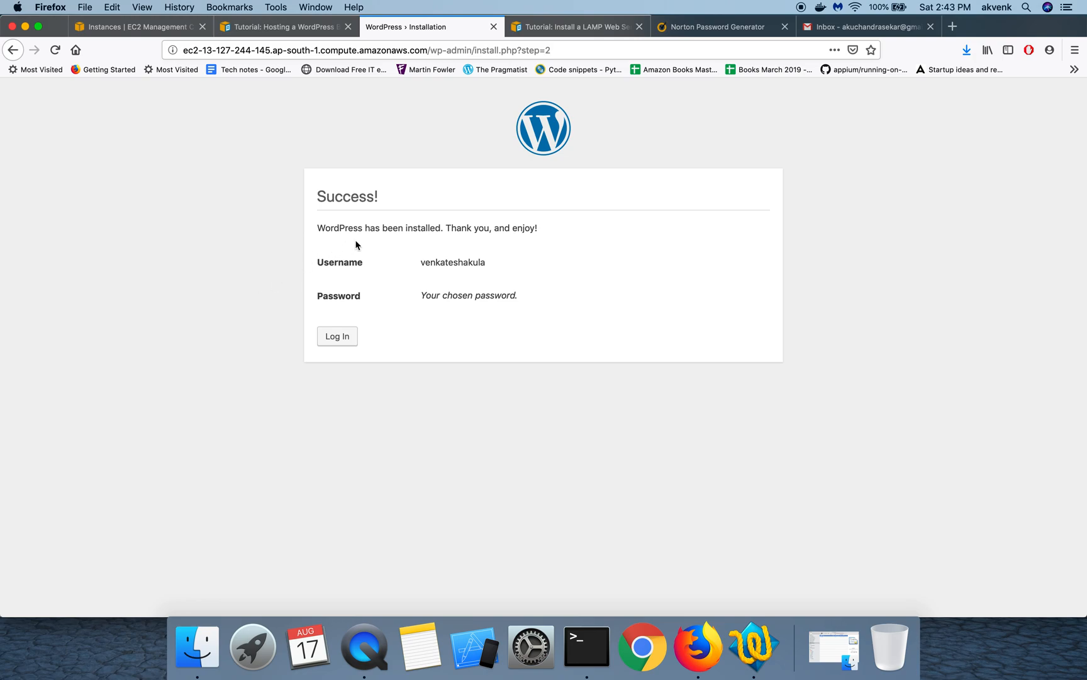
pyautogui.moveTo(636, 241)
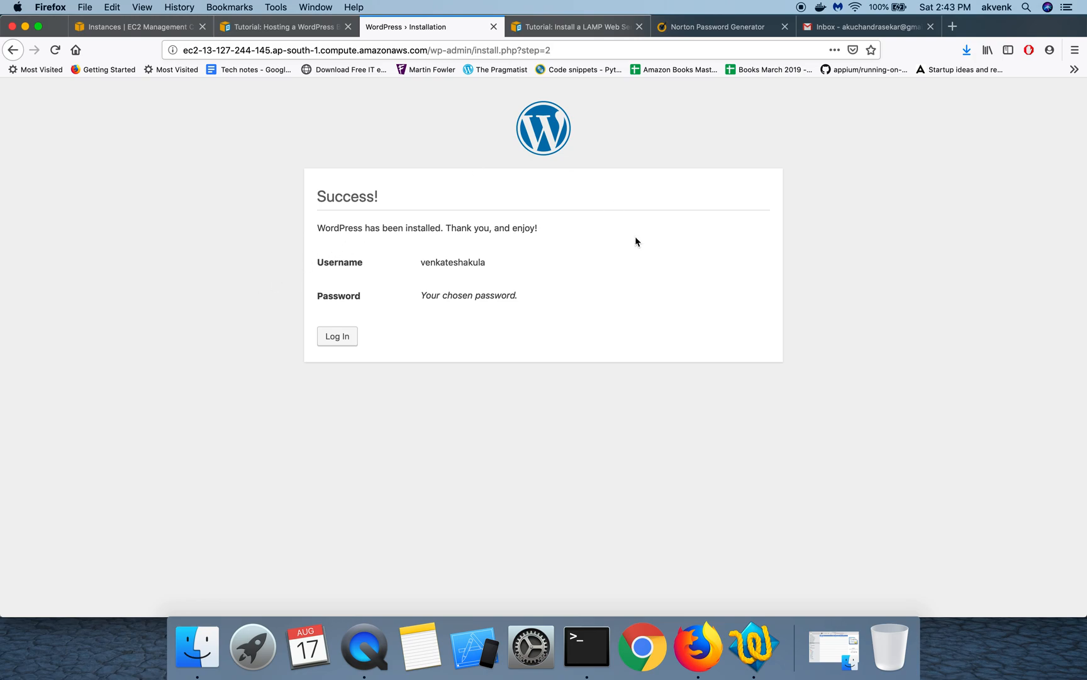
pyautogui.moveTo(406, 244)
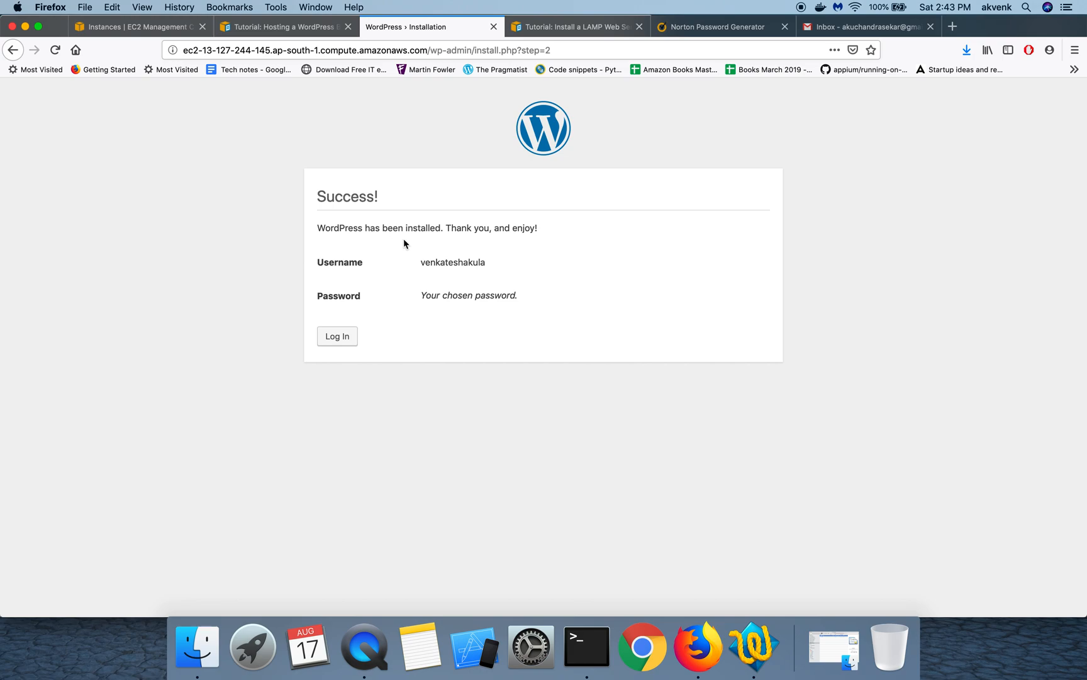
pyautogui.moveTo(435, 238)
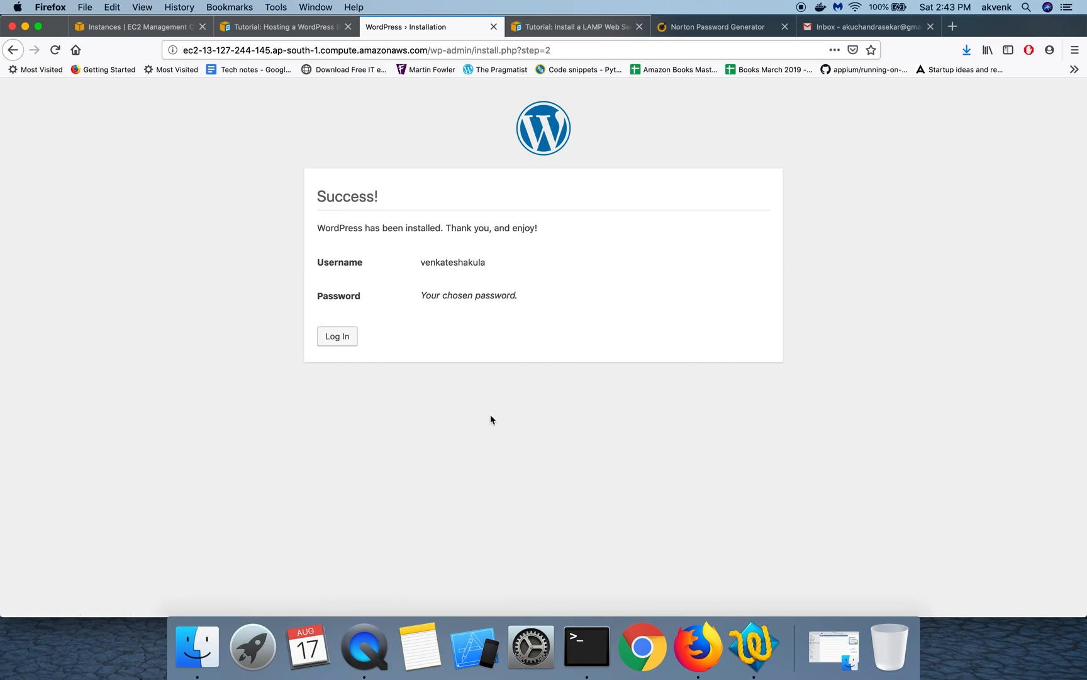
pyautogui.click(427, 50)
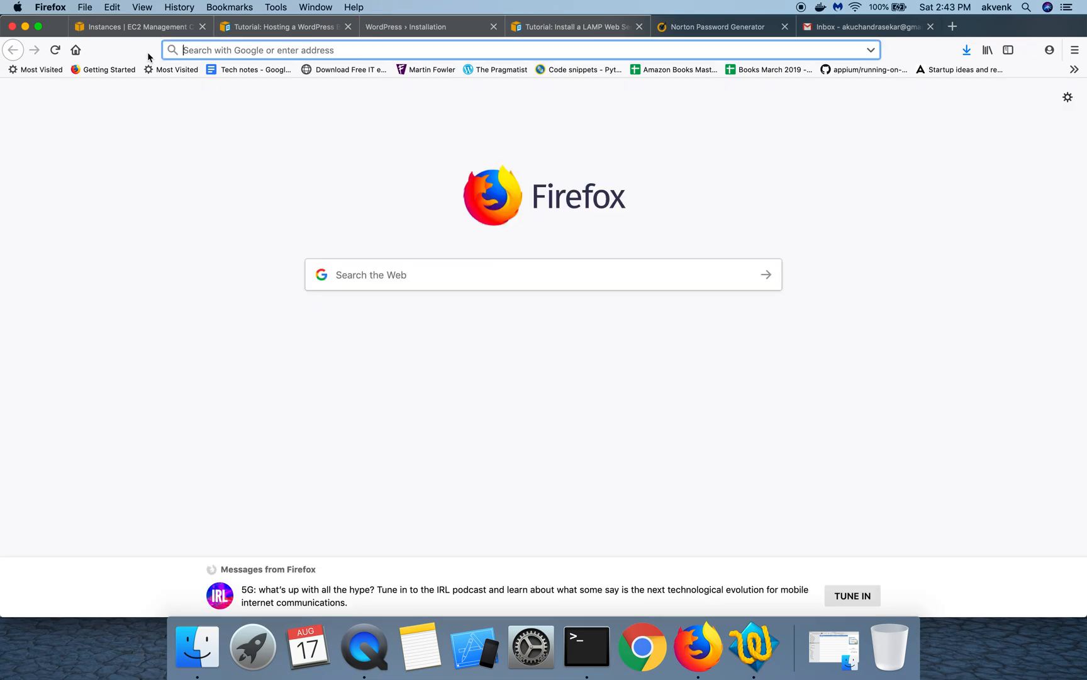
# Load ec2-13-127-244-145.ap-south-1.compute.amazonaws.com and scroll through the Read More India homepage
pyautogui.write('ec2-13-127-244-145.ap-south-1.compute.amazonaws.com')
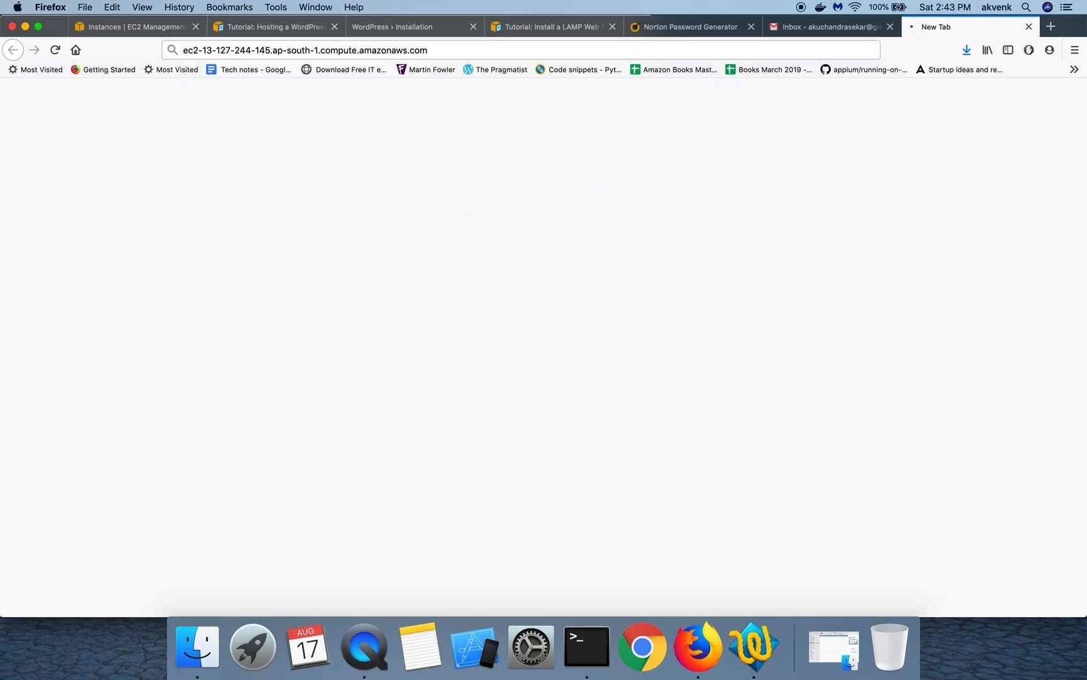
pyautogui.press('Return')
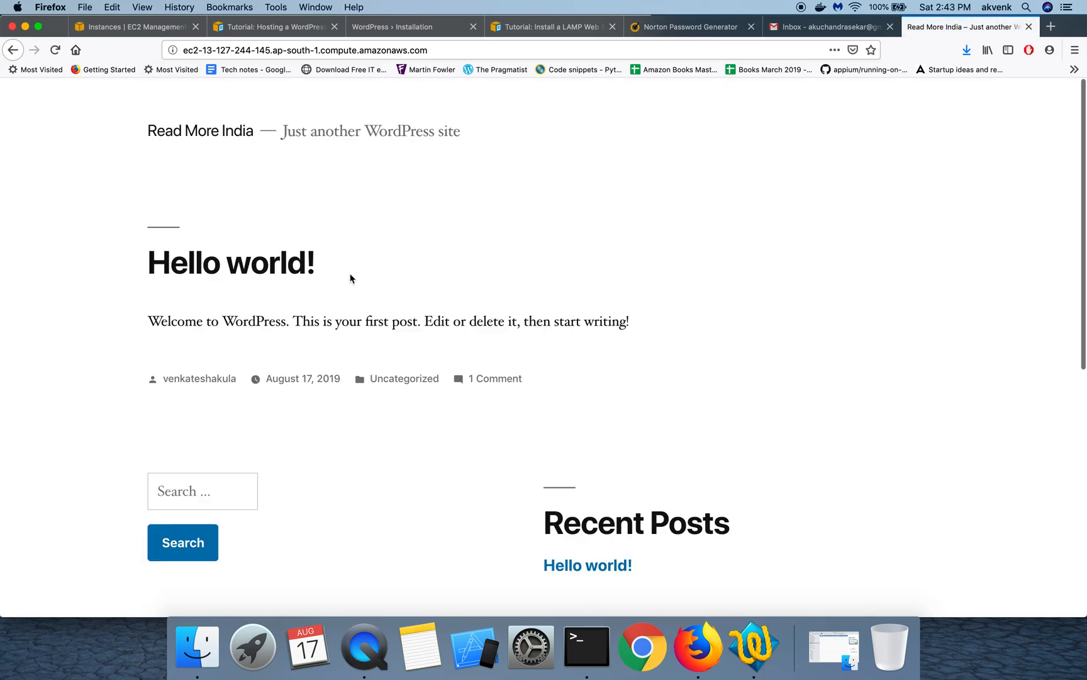
pyautogui.scroll(-3)
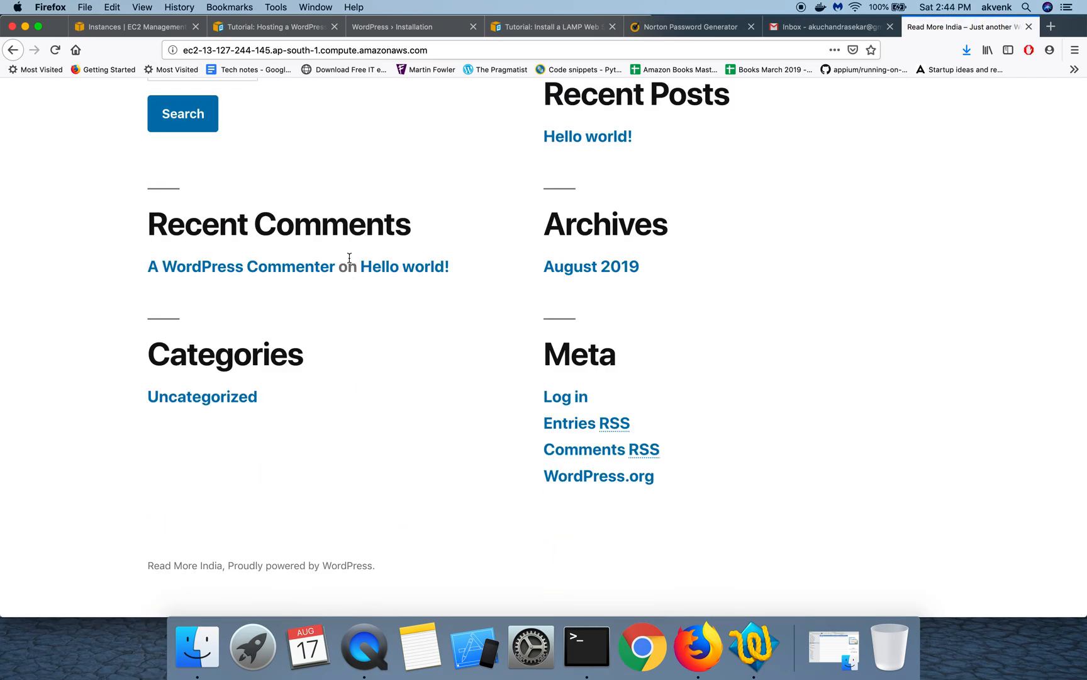
pyautogui.click(131, 26)
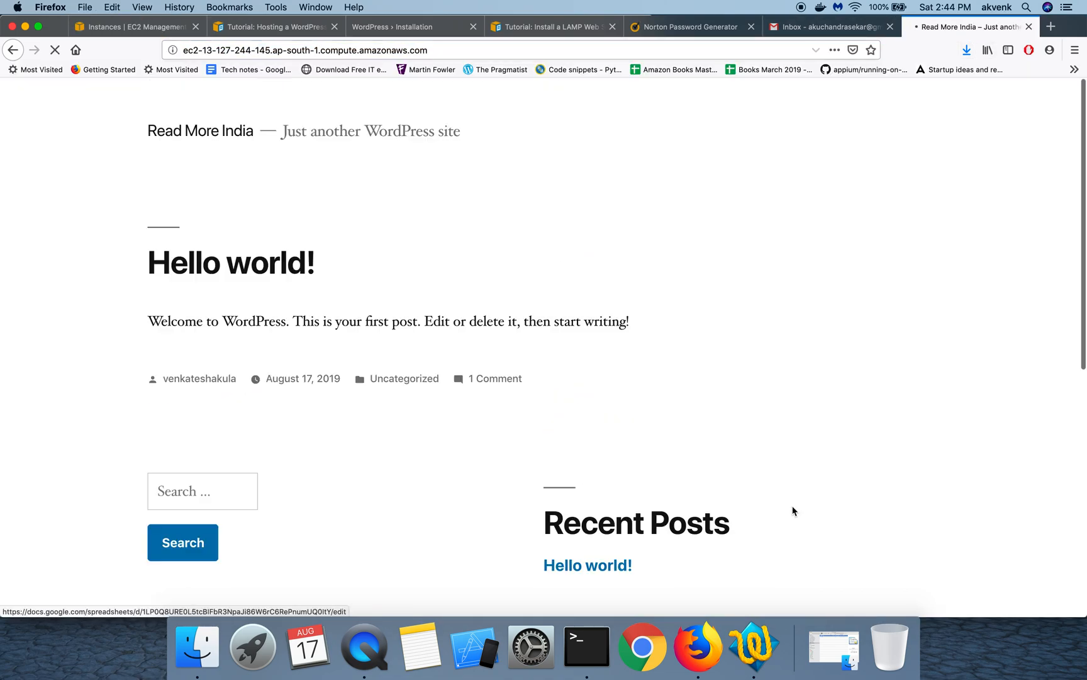
pyautogui.scroll(-3)
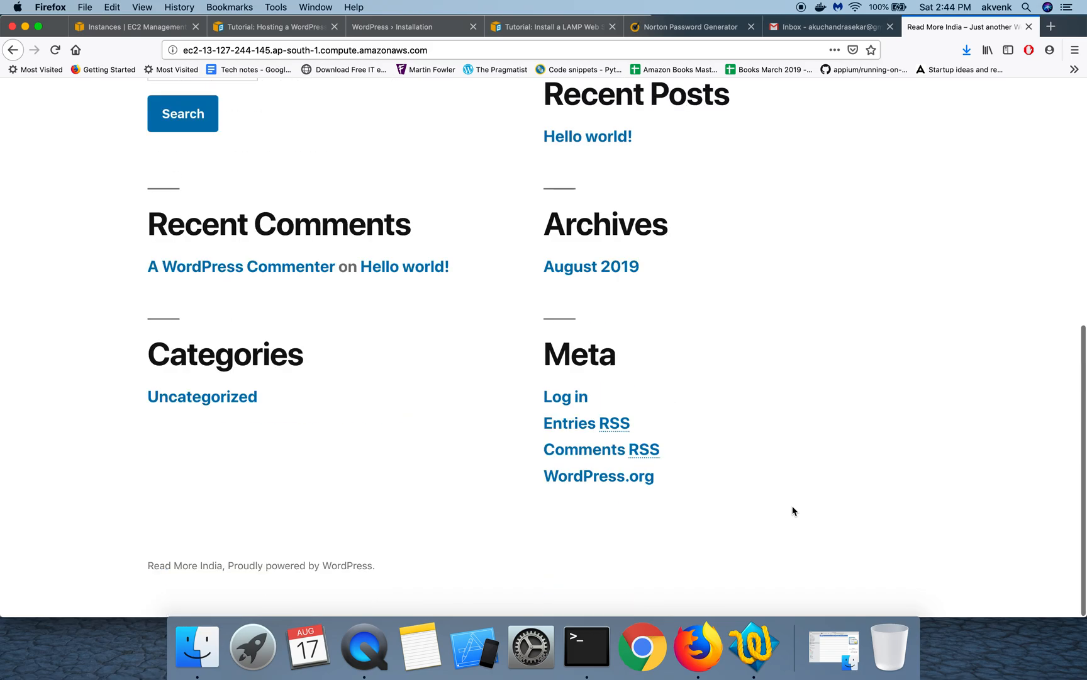